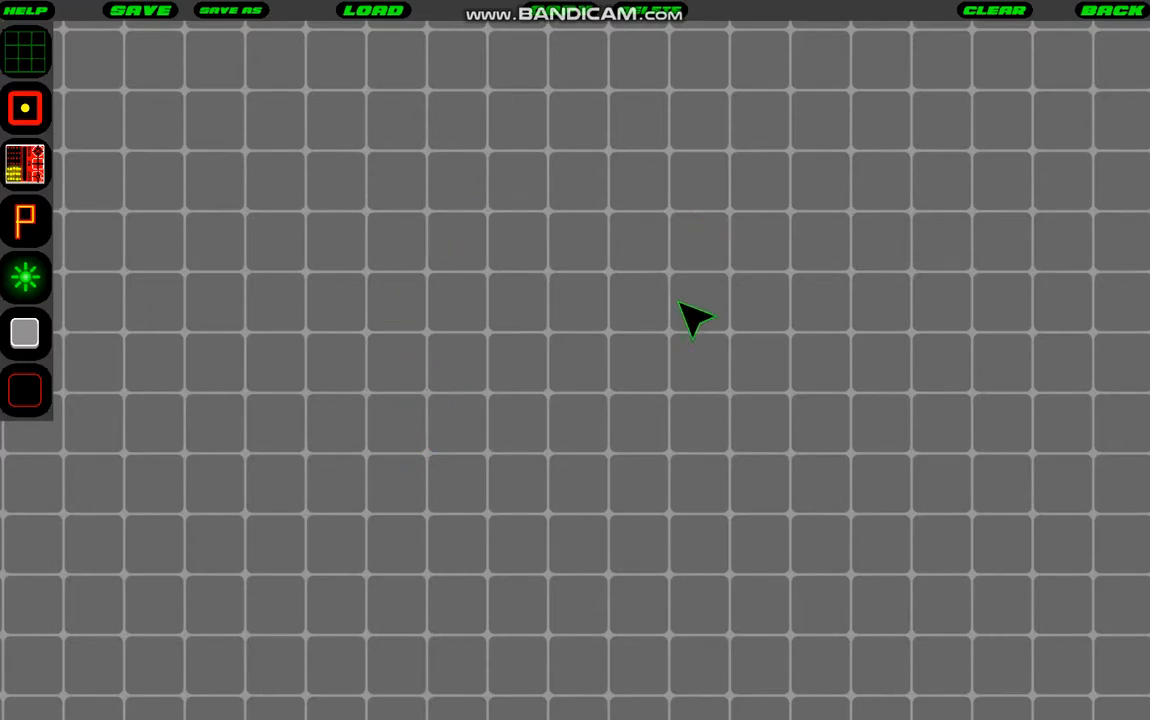
pyautogui.moveTo(480, 336)
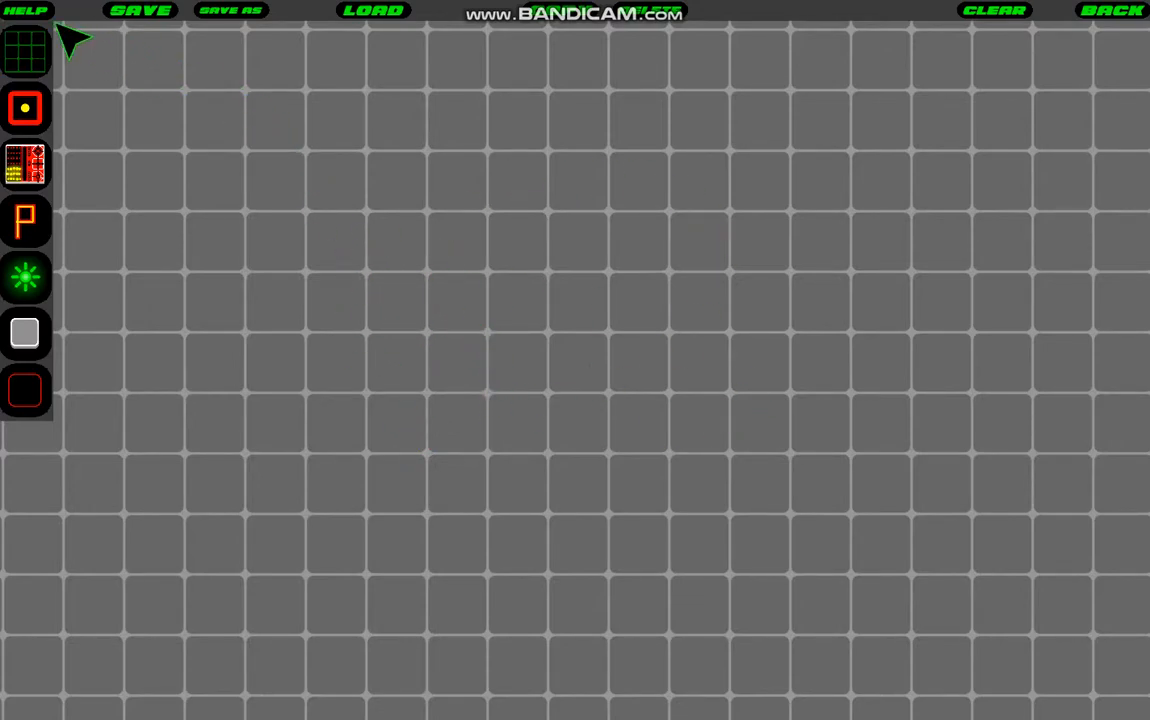
# Step: Check the editor's help reference, then place a console object at the floor's edge
pyautogui.click(26, 10)
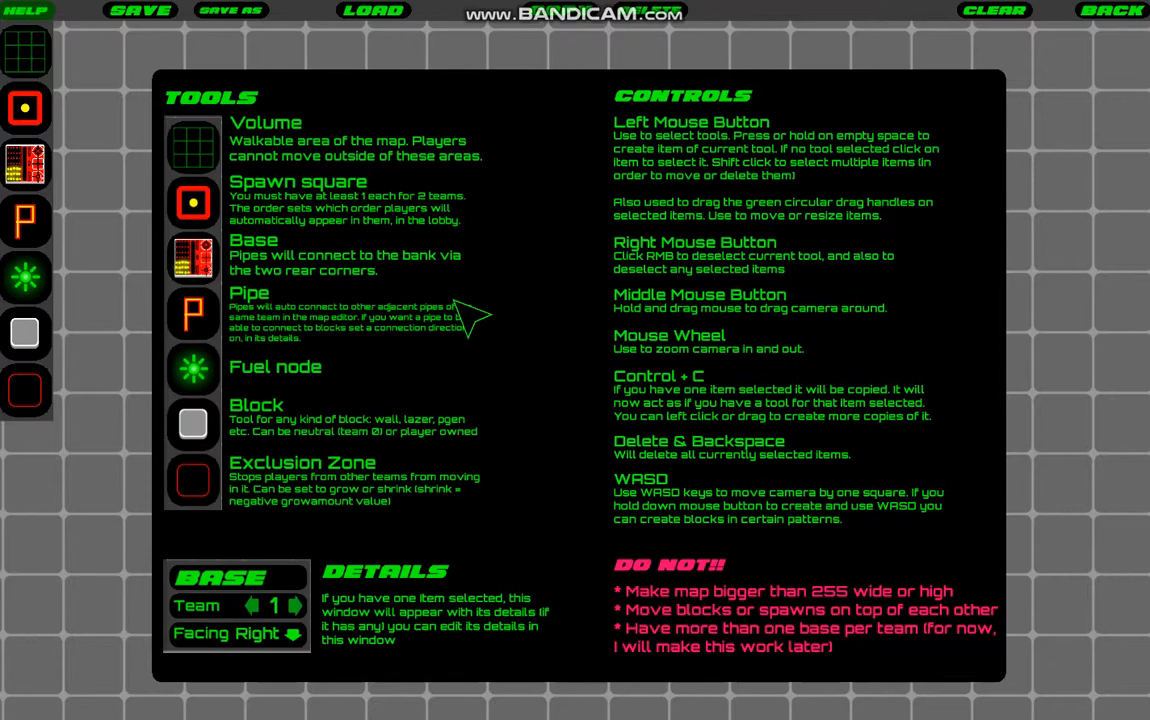
pyautogui.moveTo(324, 224)
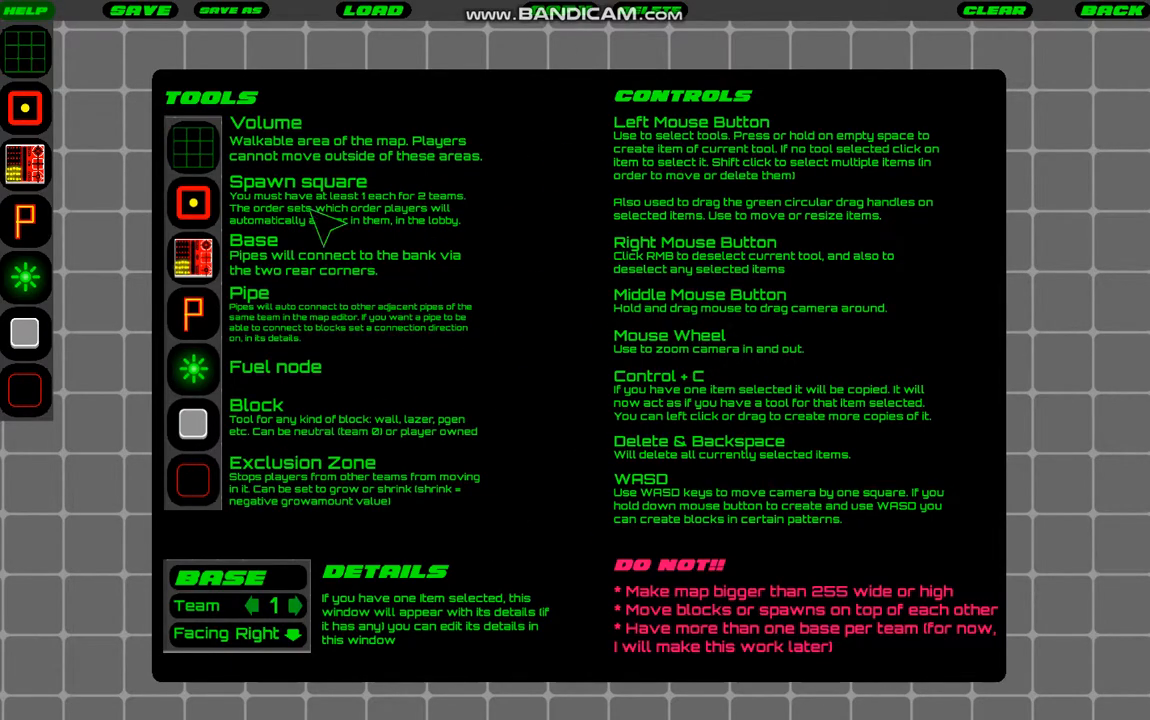
pyautogui.click(26, 10)
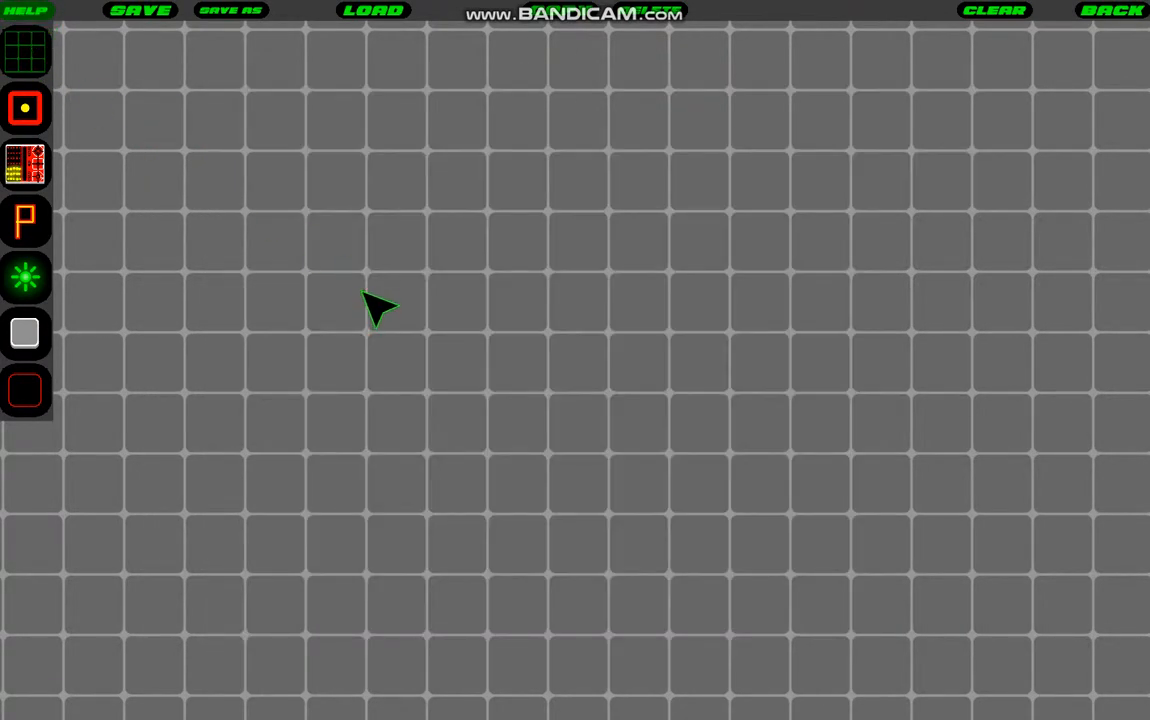
pyautogui.moveTo(418, 290)
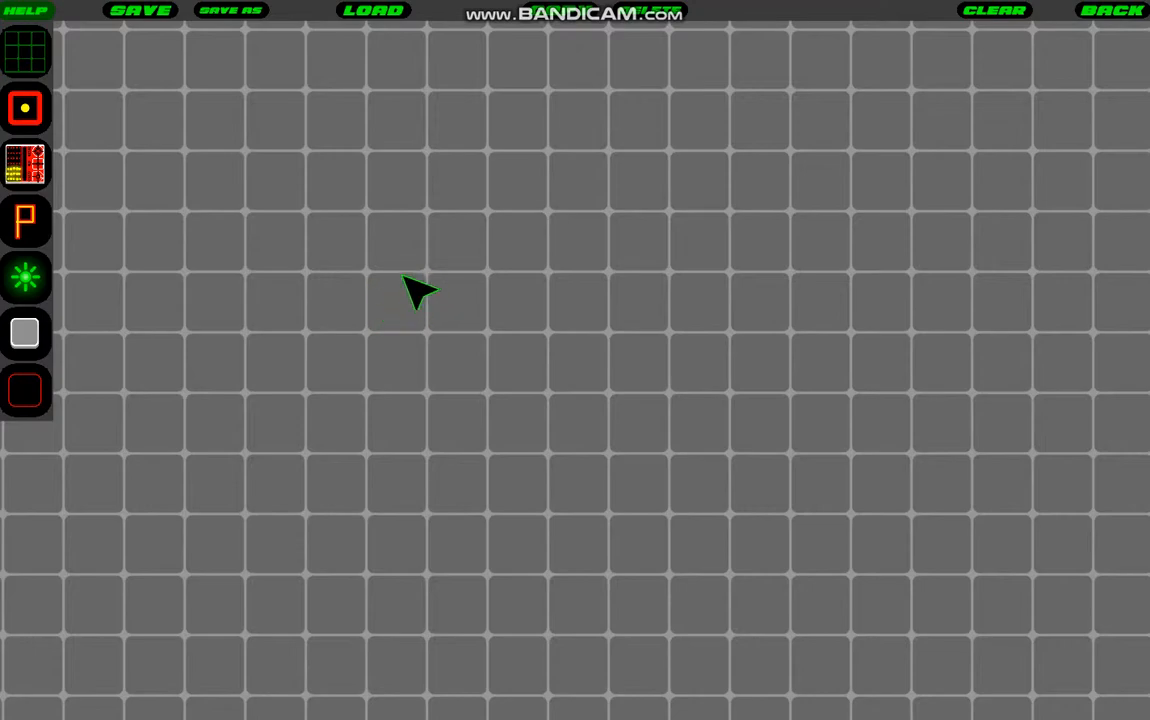
pyautogui.moveTo(464, 336)
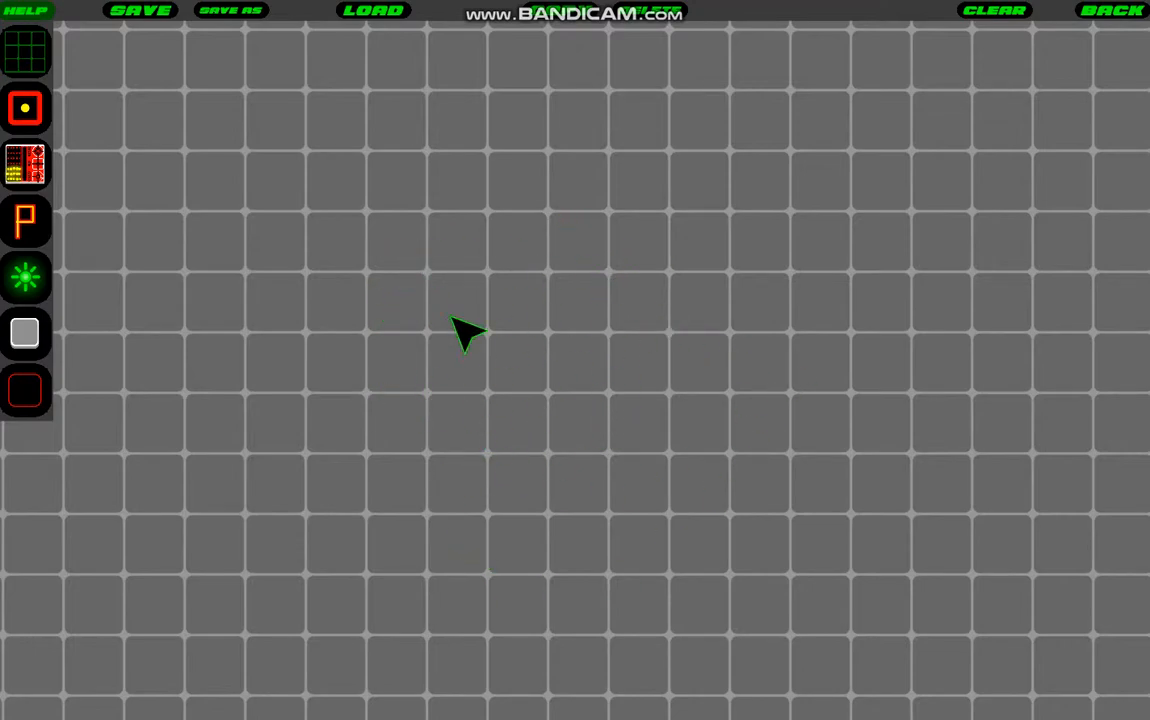
pyautogui.moveTo(504, 378)
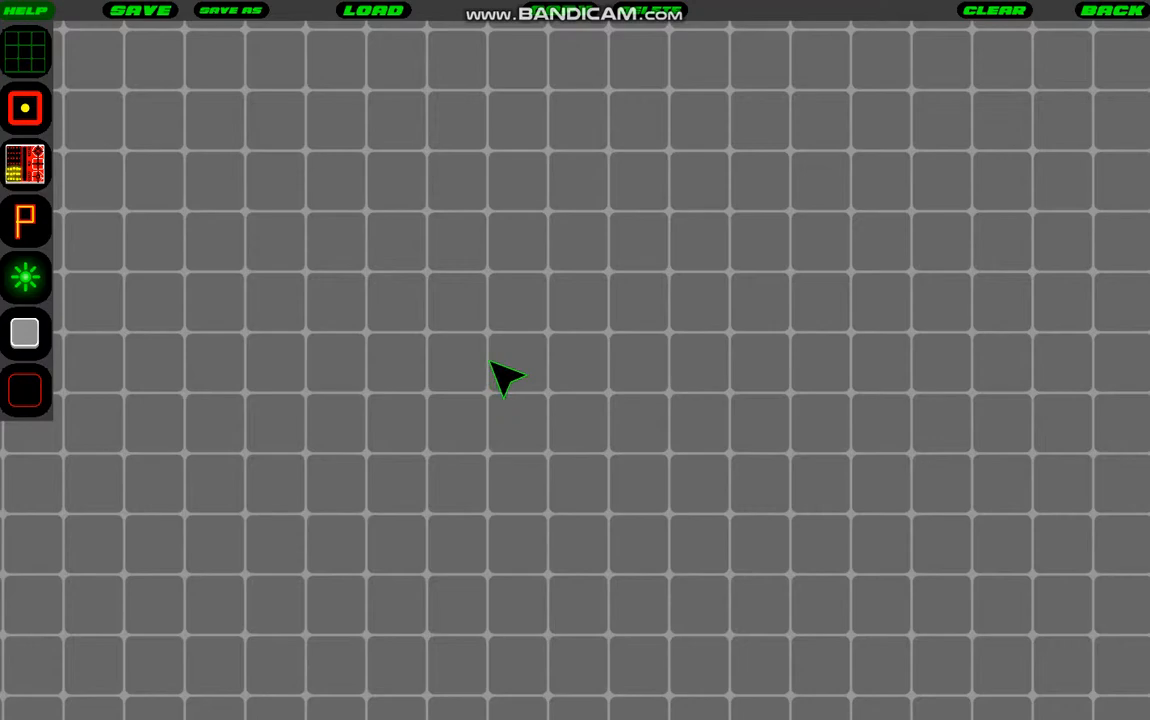
pyautogui.moveTo(784, 236)
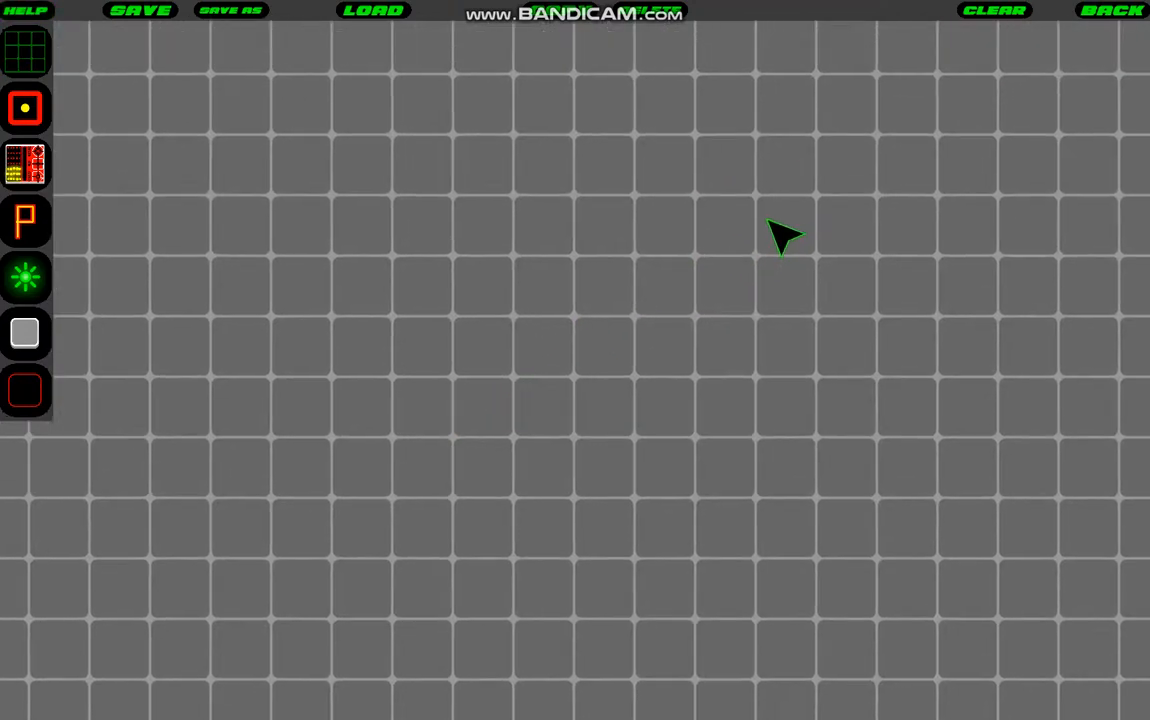
pyautogui.moveTo(736, 282)
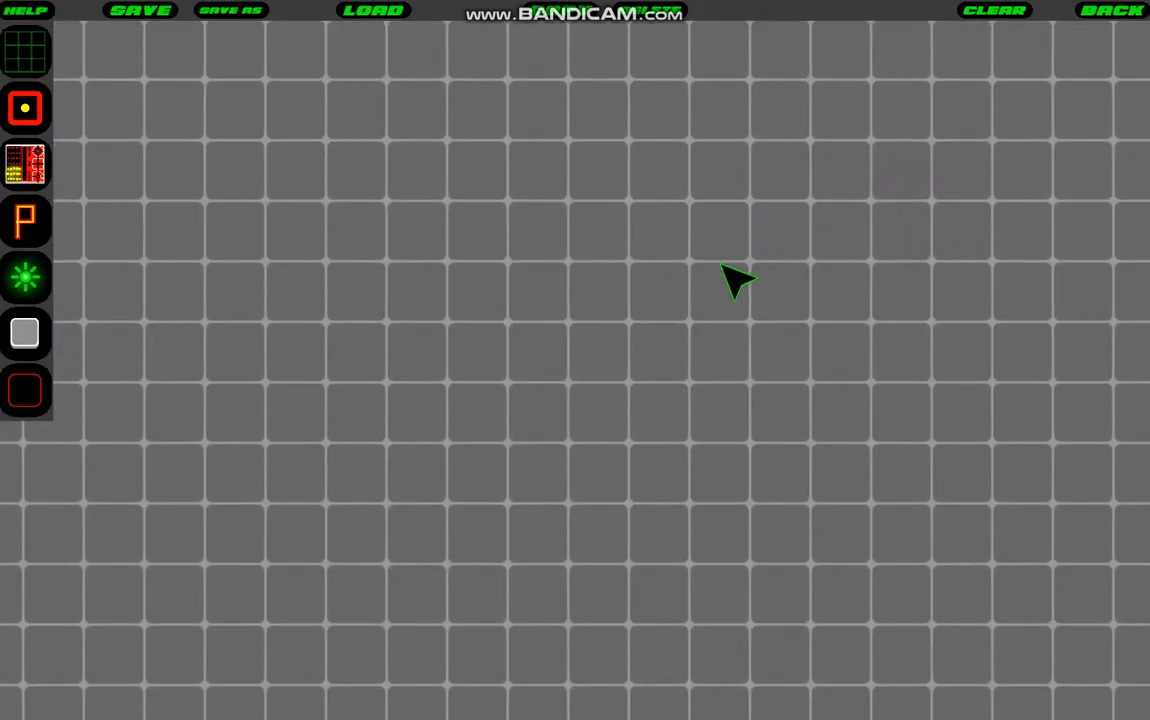
pyautogui.moveTo(548, 404)
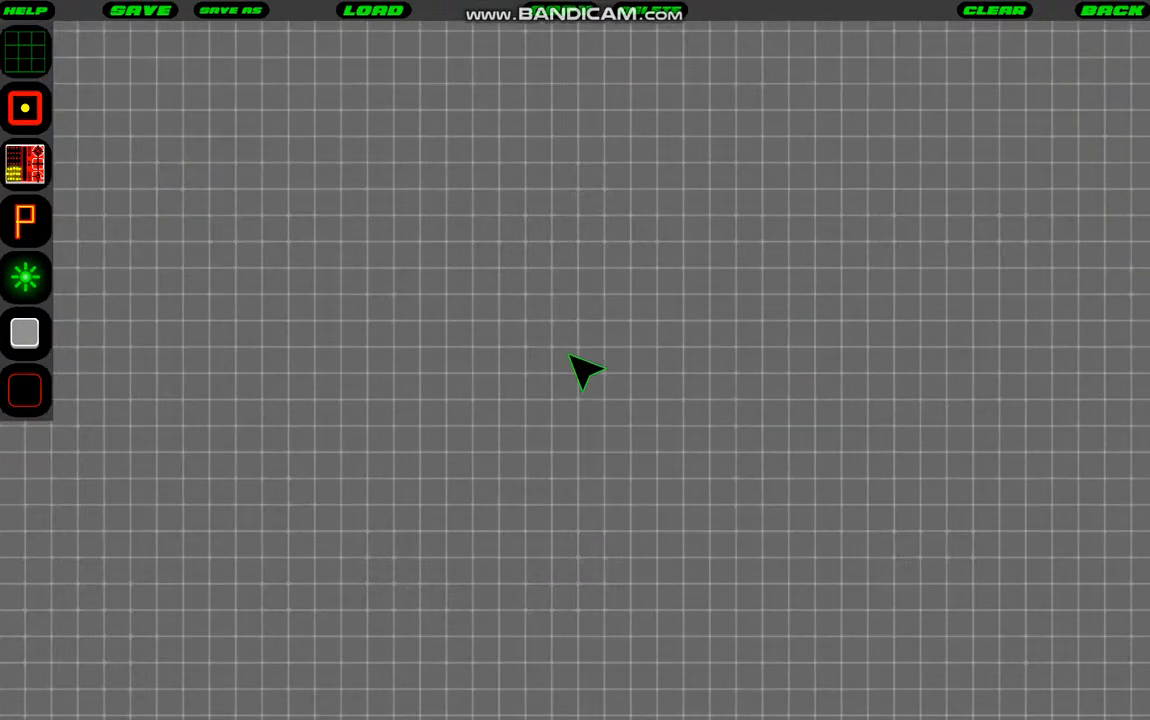
pyautogui.moveTo(530, 420)
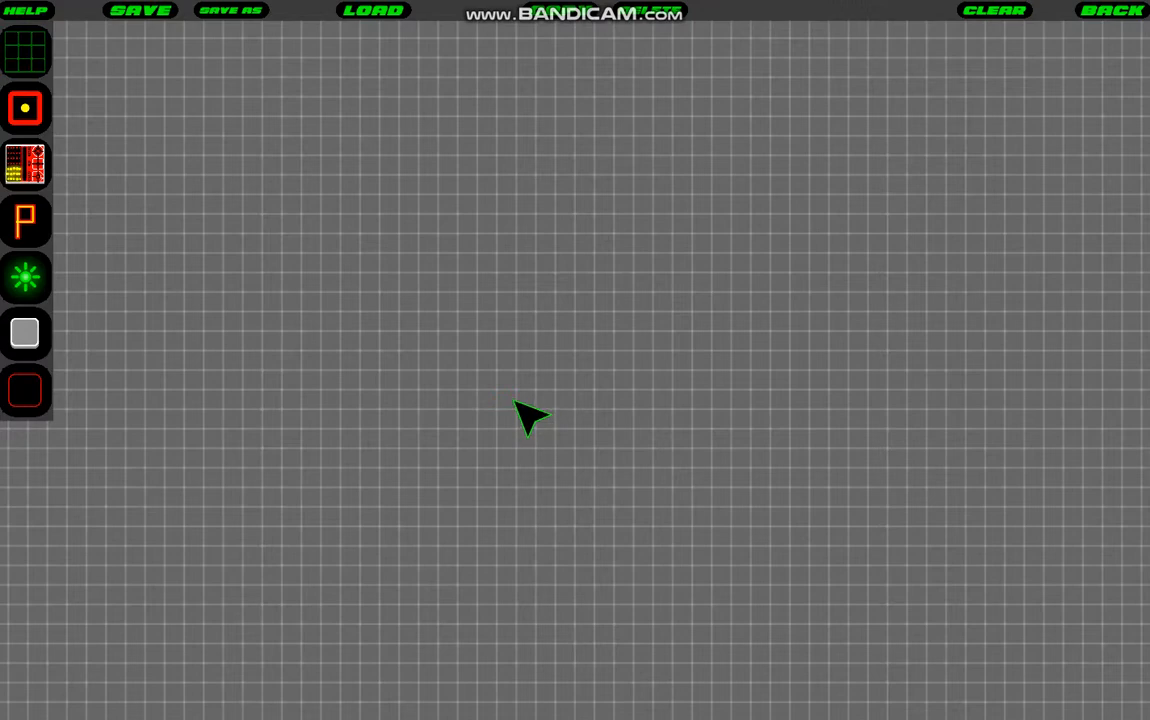
pyautogui.moveTo(290, 290)
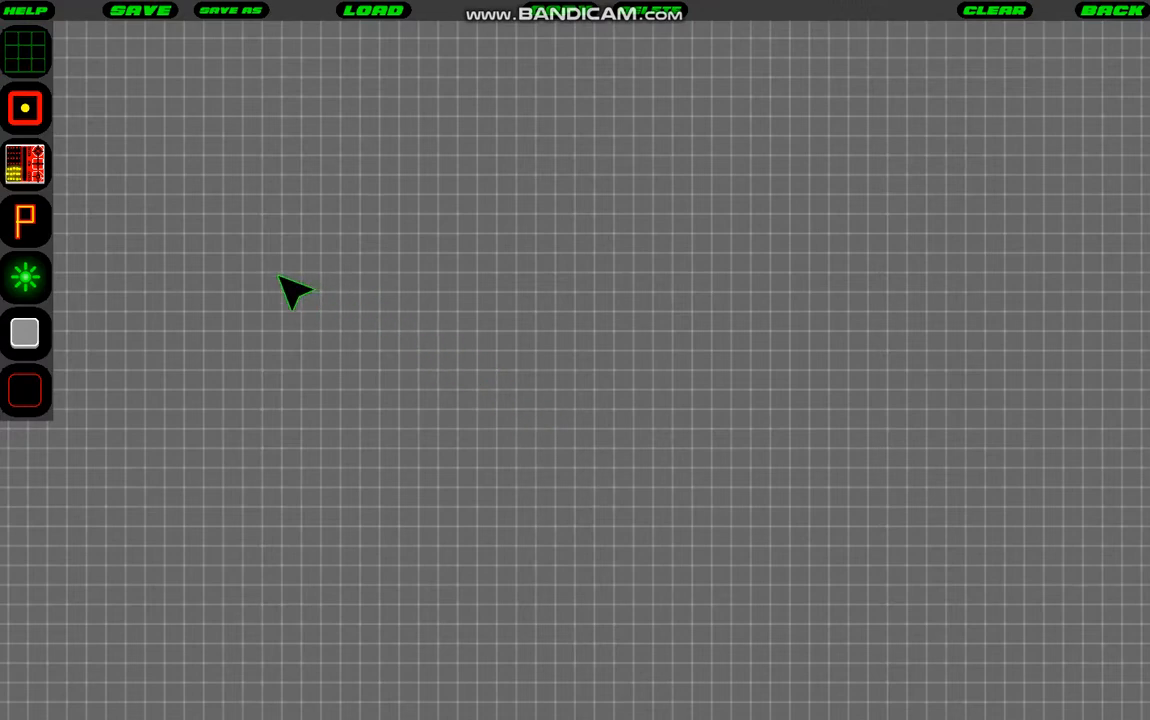
pyautogui.moveTo(368, 378)
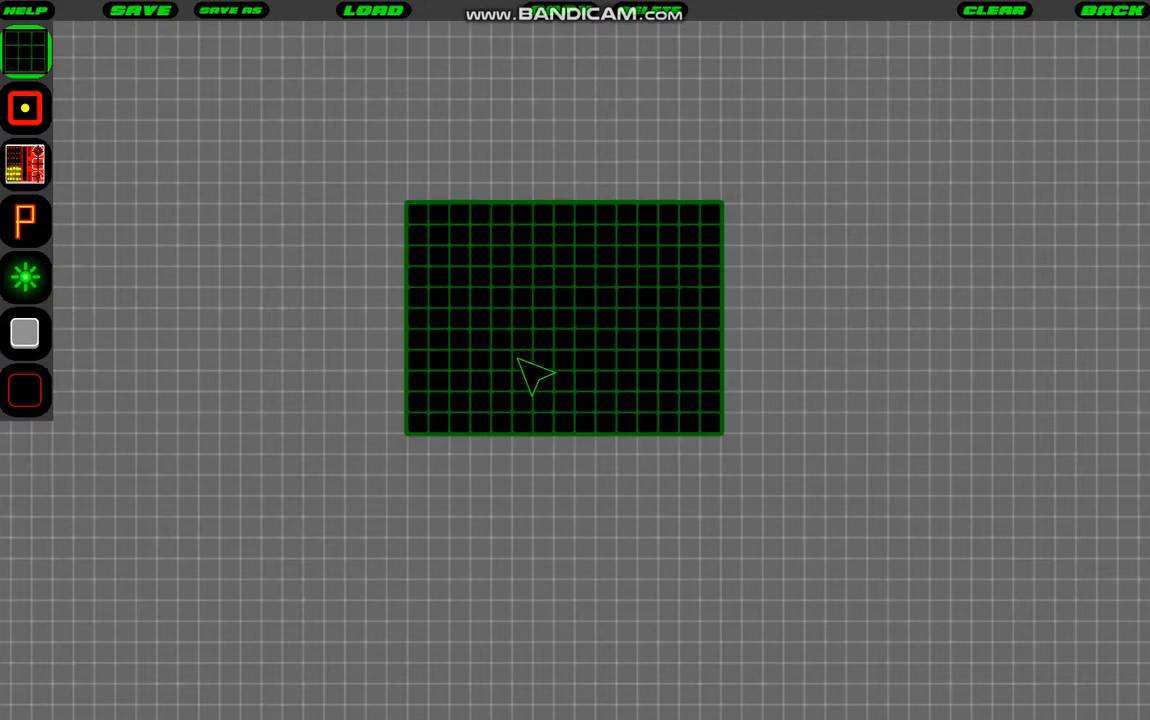
pyautogui.moveTo(550, 400)
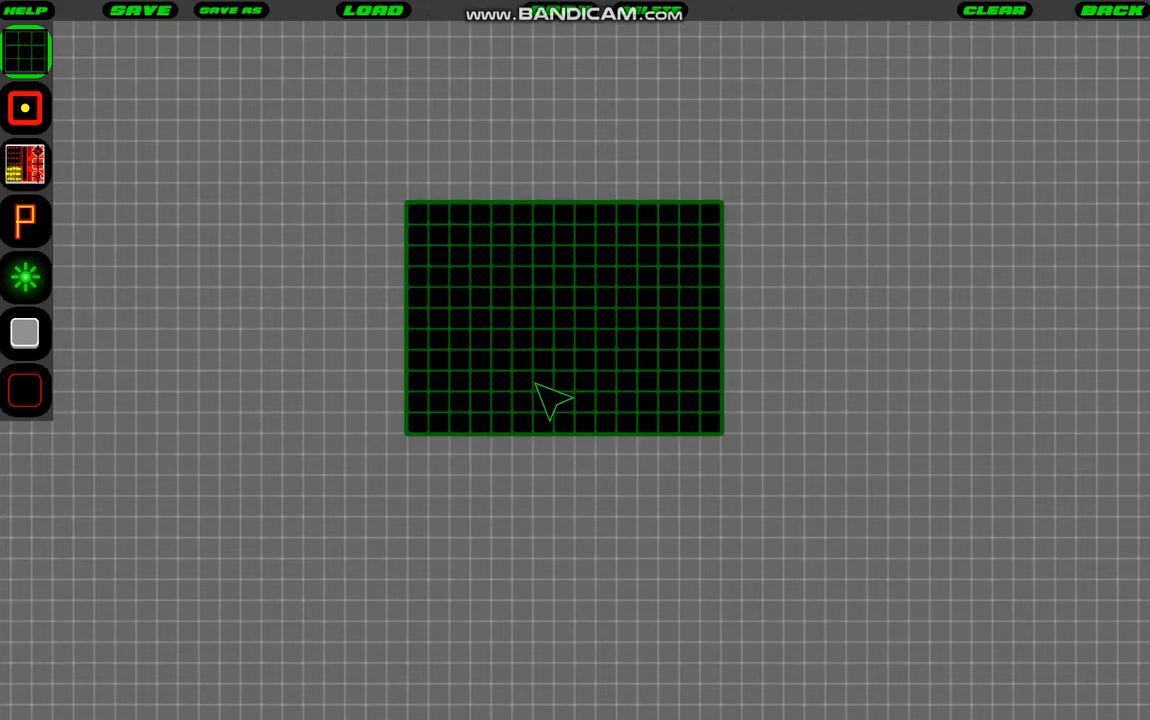
pyautogui.moveTo(496, 280)
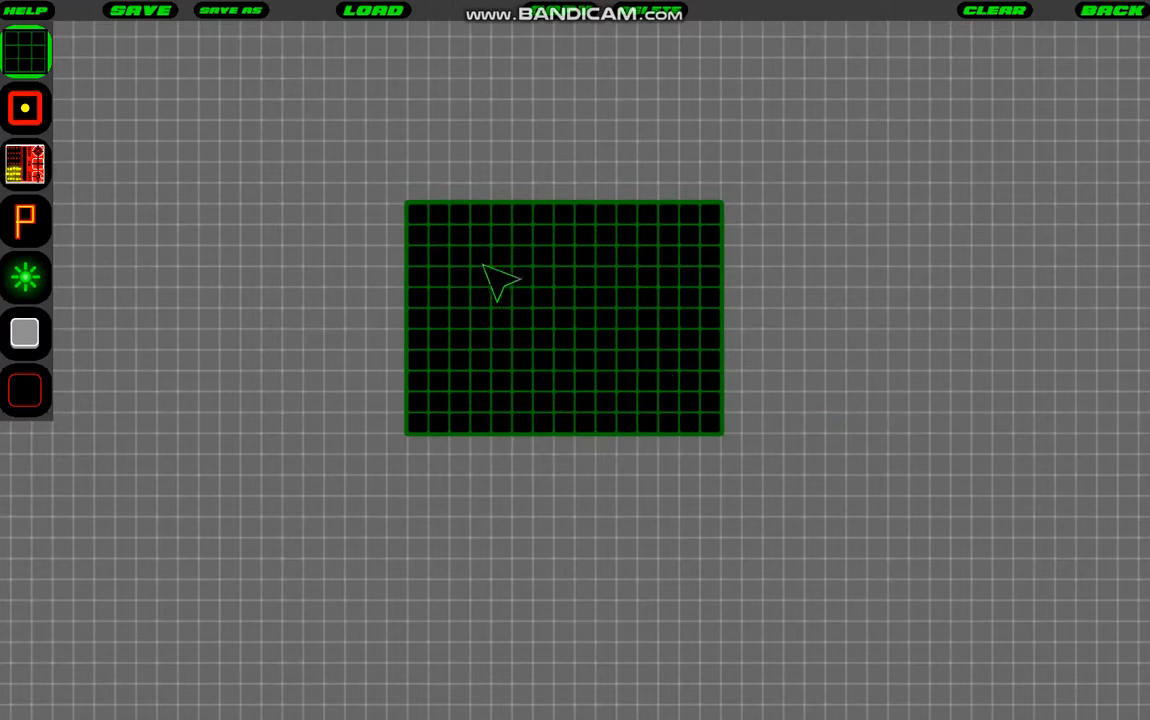
pyautogui.moveTo(544, 340)
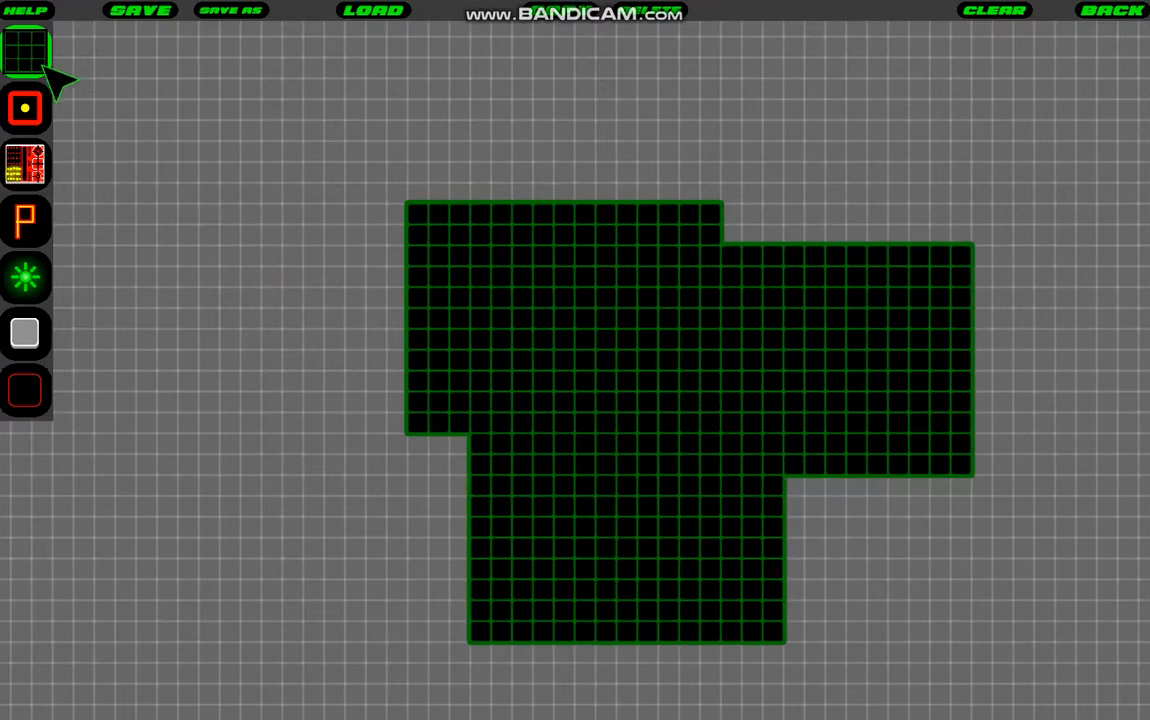
pyautogui.moveTo(330, 340)
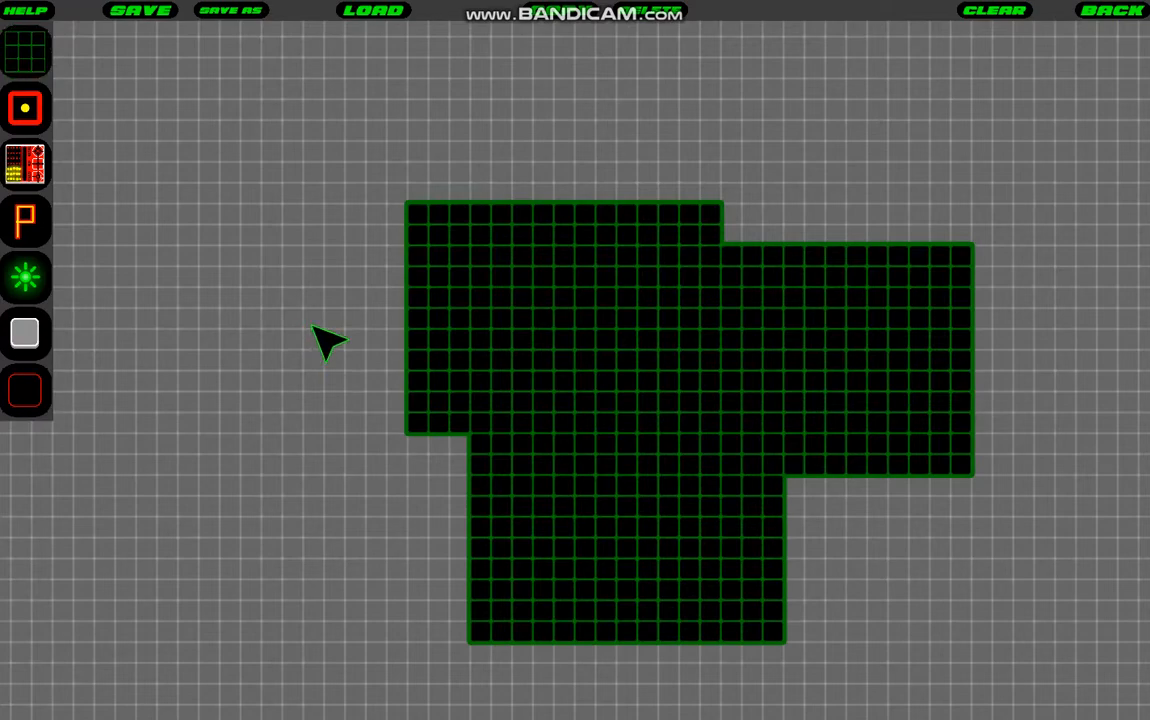
pyautogui.moveTo(200, 250)
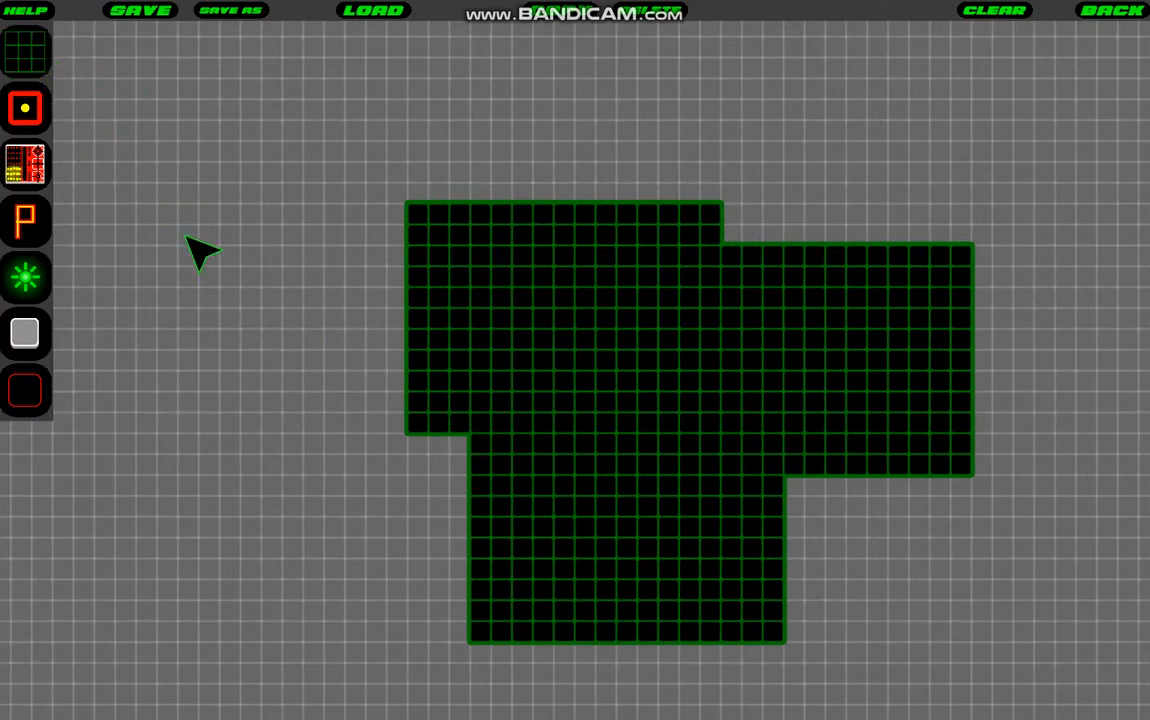
pyautogui.moveTo(416, 524)
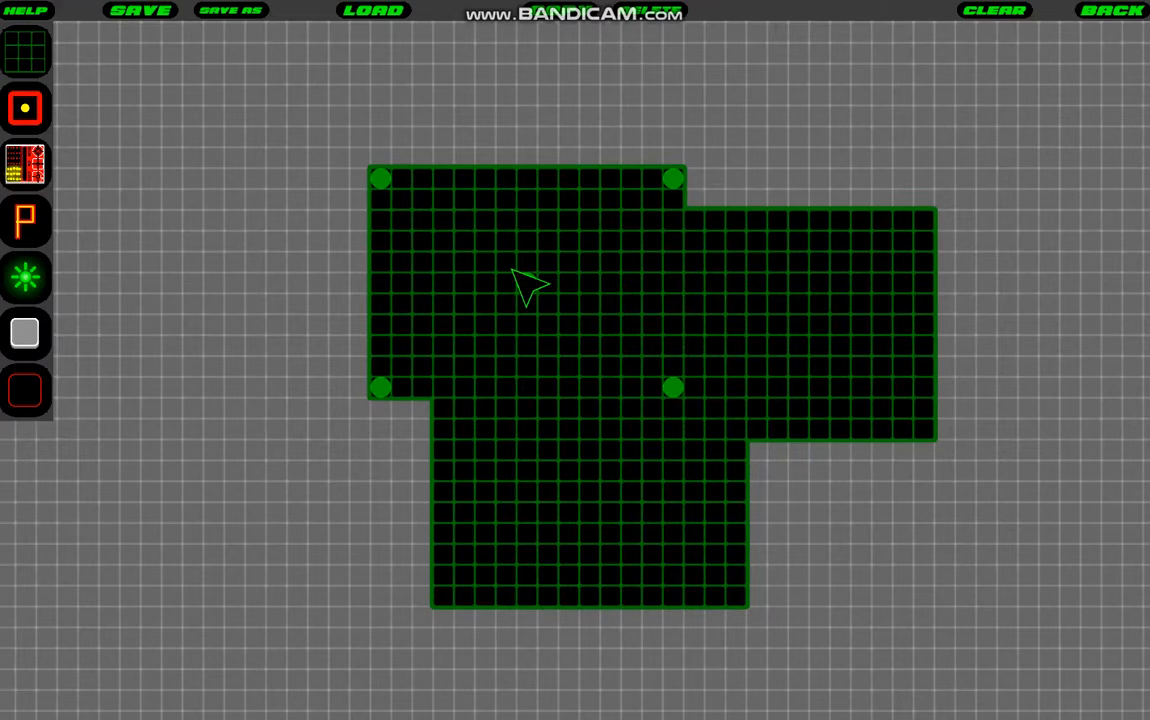
pyautogui.click(528, 284)
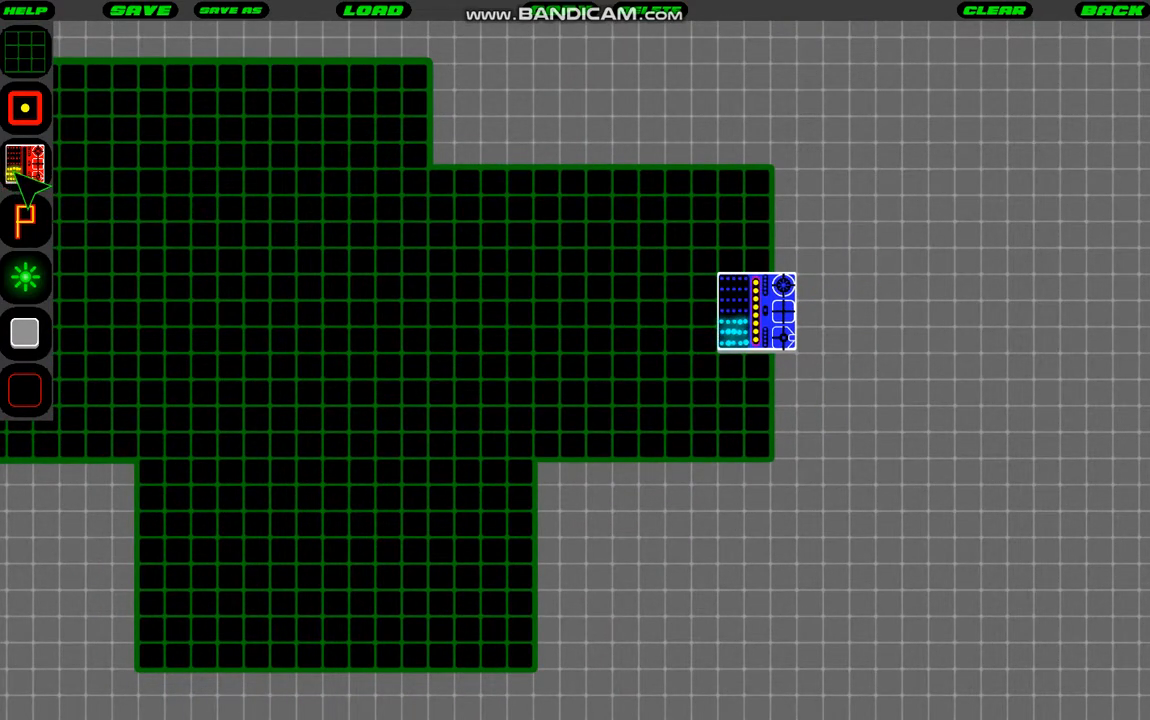
# Step: Select the right-edge base and step its Team setting so it becomes the blue team's base
pyautogui.click(760, 324)
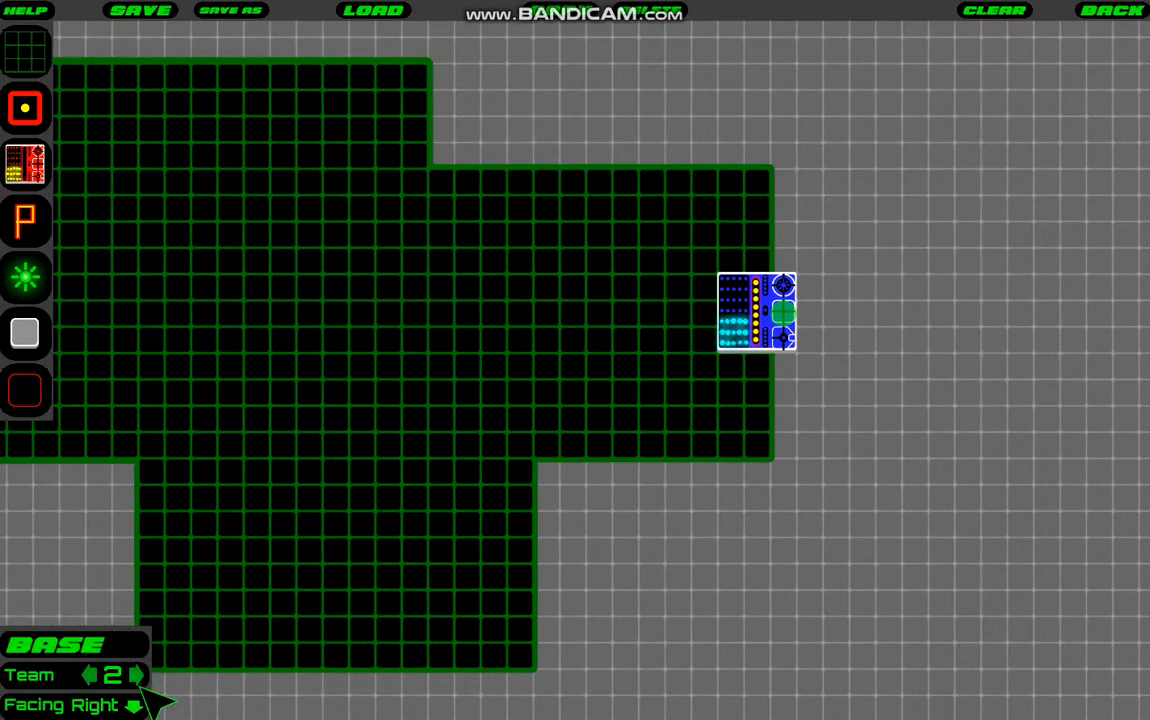
pyautogui.click(136, 676)
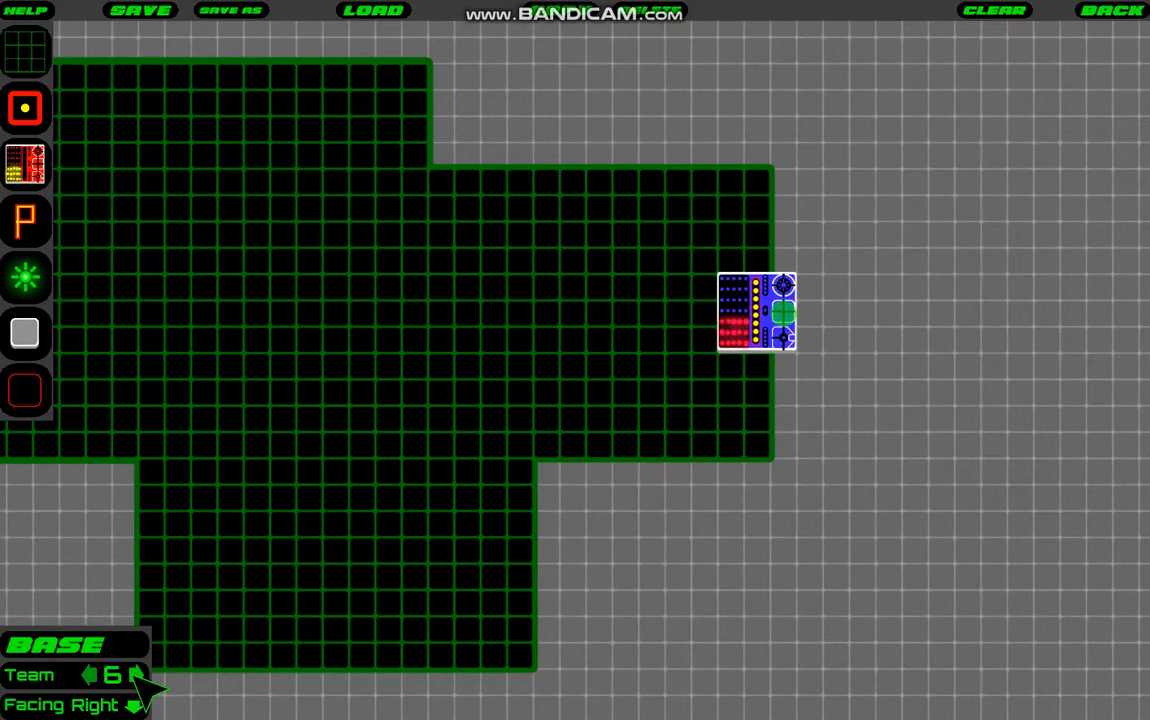
pyautogui.click(136, 676)
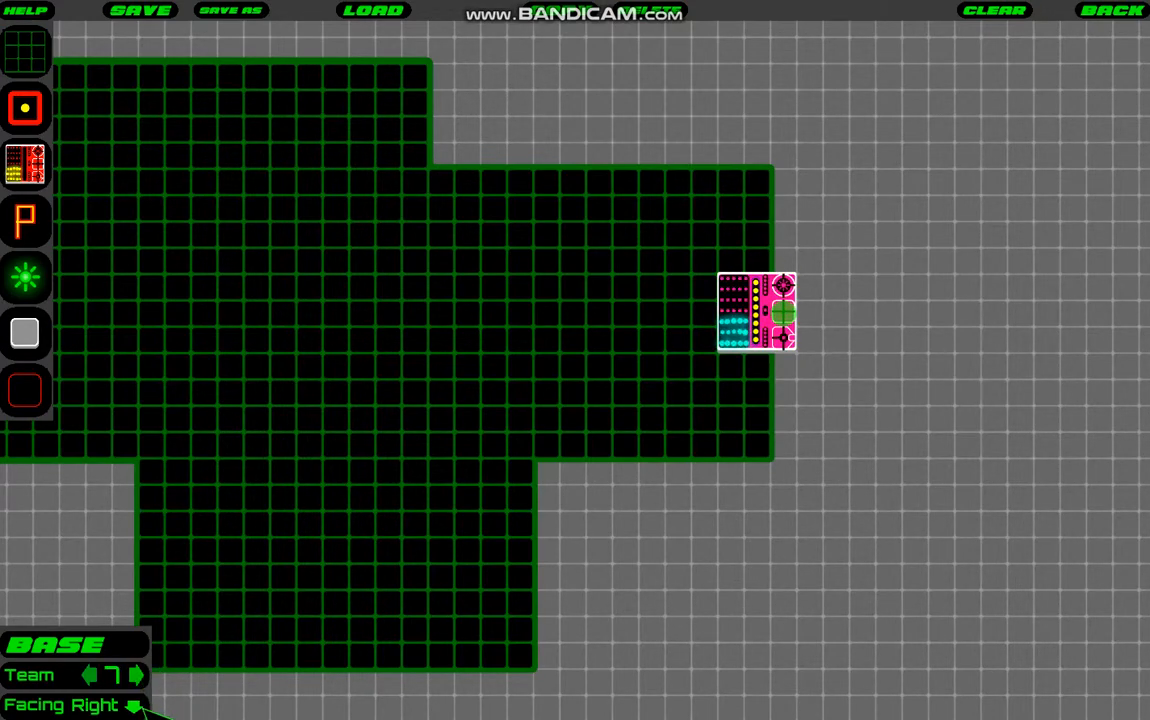
pyautogui.click(136, 704)
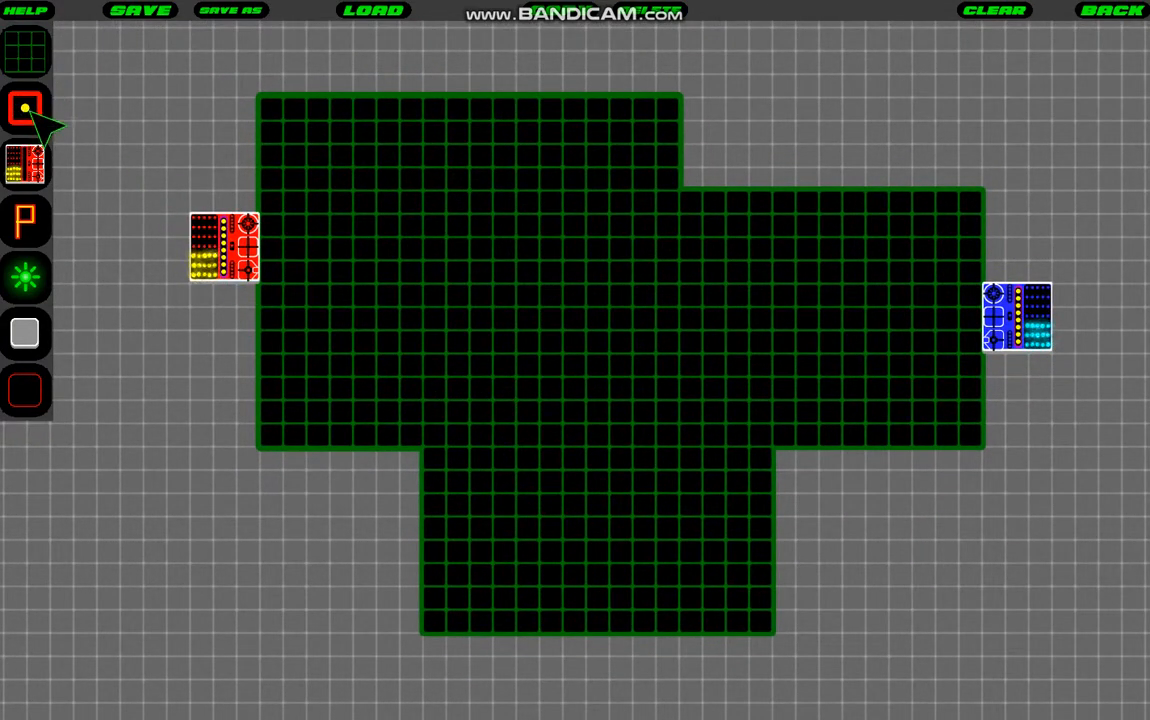
# Step: Place six red spawn points beside the red base and a blue spawn group near the blue base
pyautogui.click(24, 108)
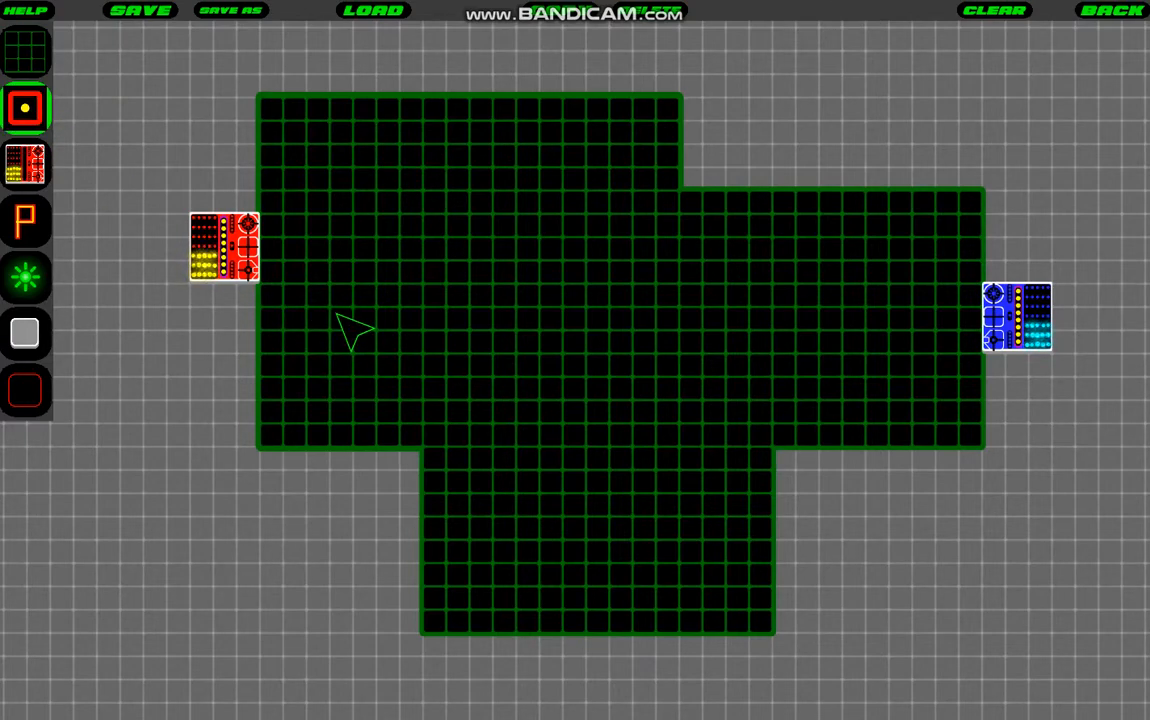
pyautogui.moveTo(64, 156)
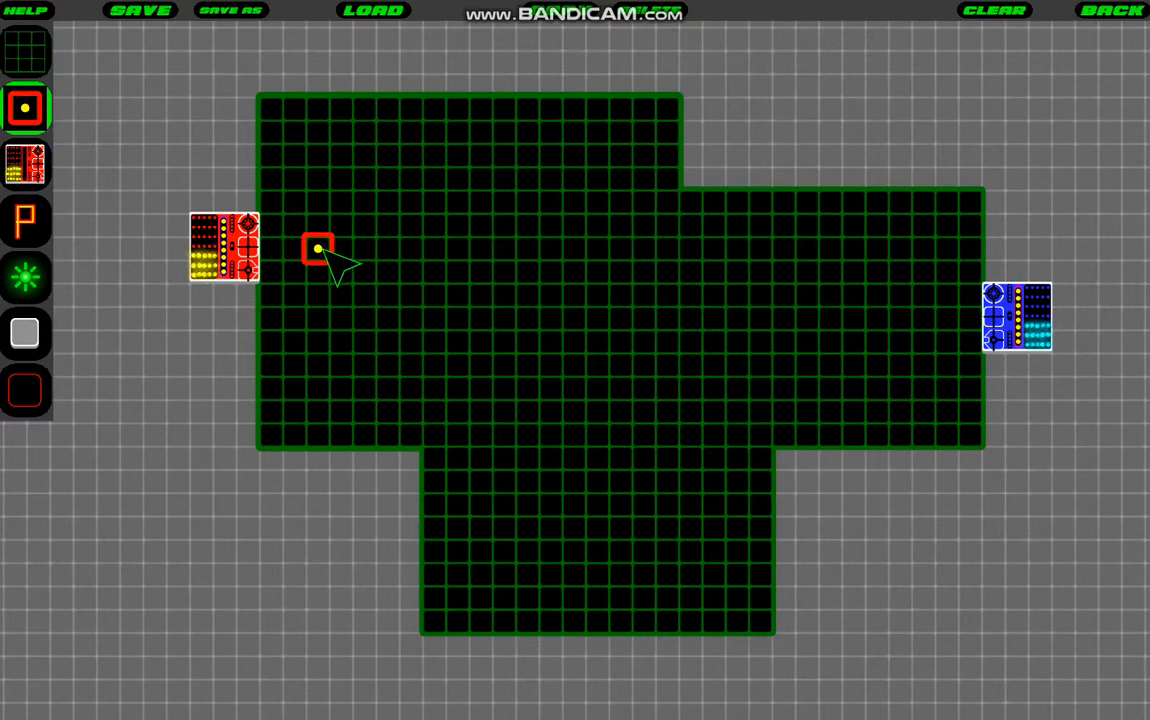
pyautogui.moveTo(924, 378)
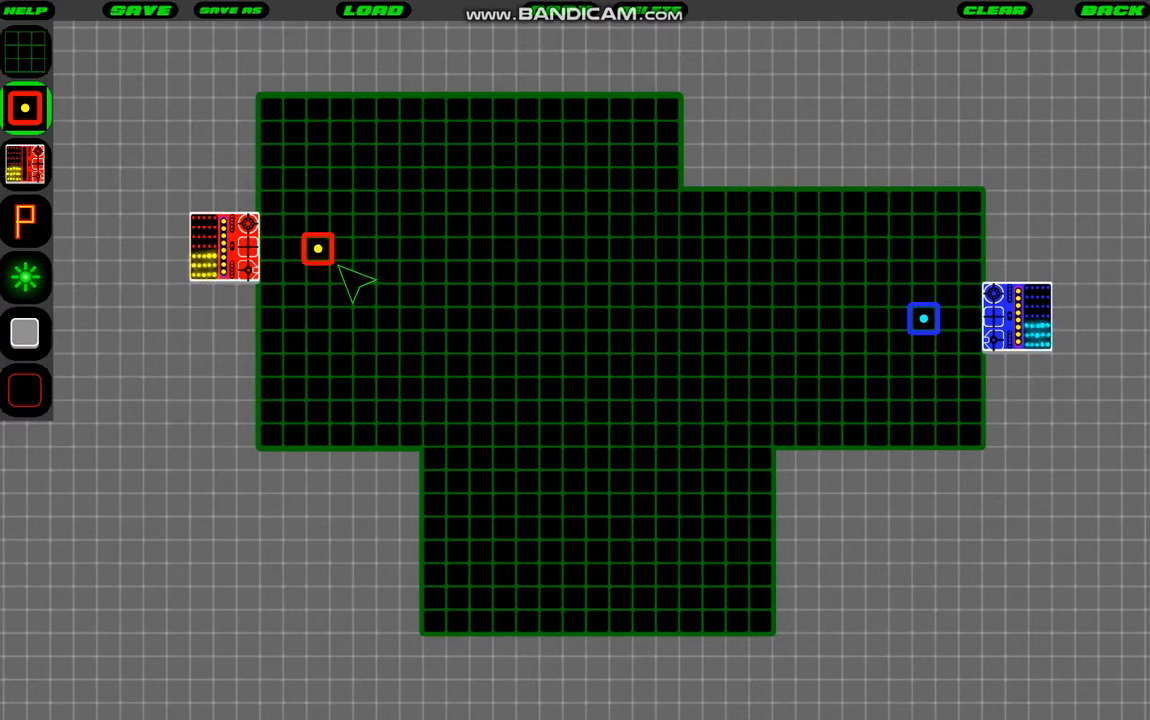
pyautogui.moveTo(344, 304)
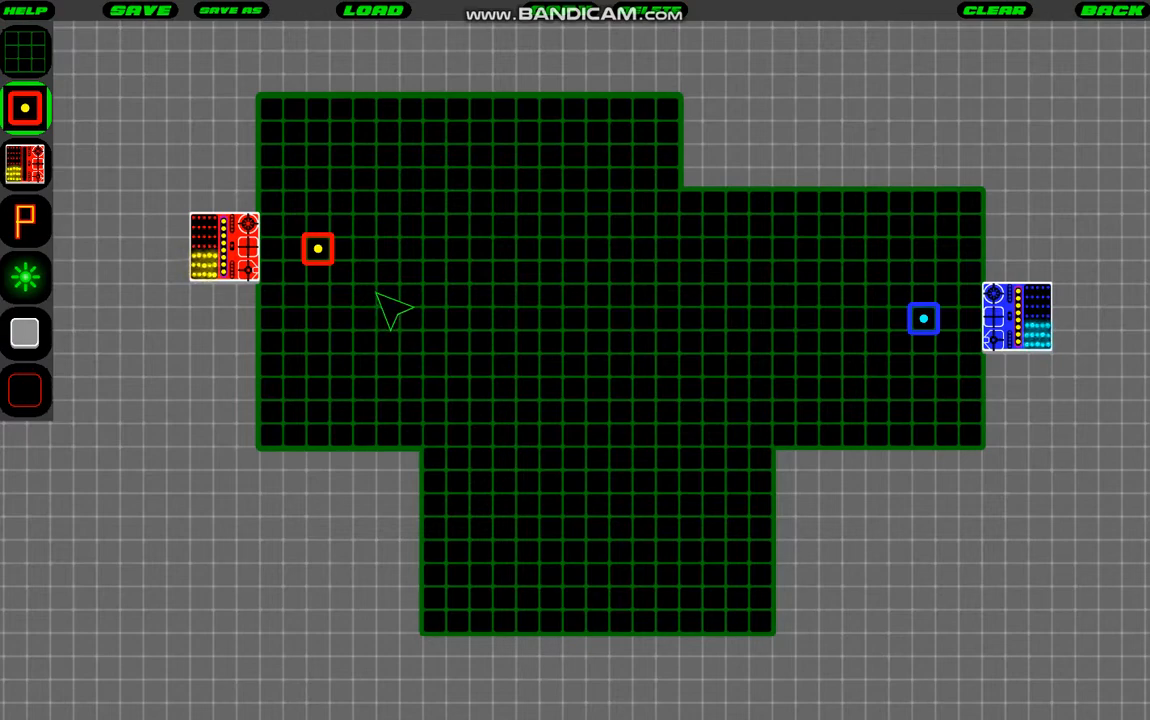
pyautogui.moveTo(344, 284)
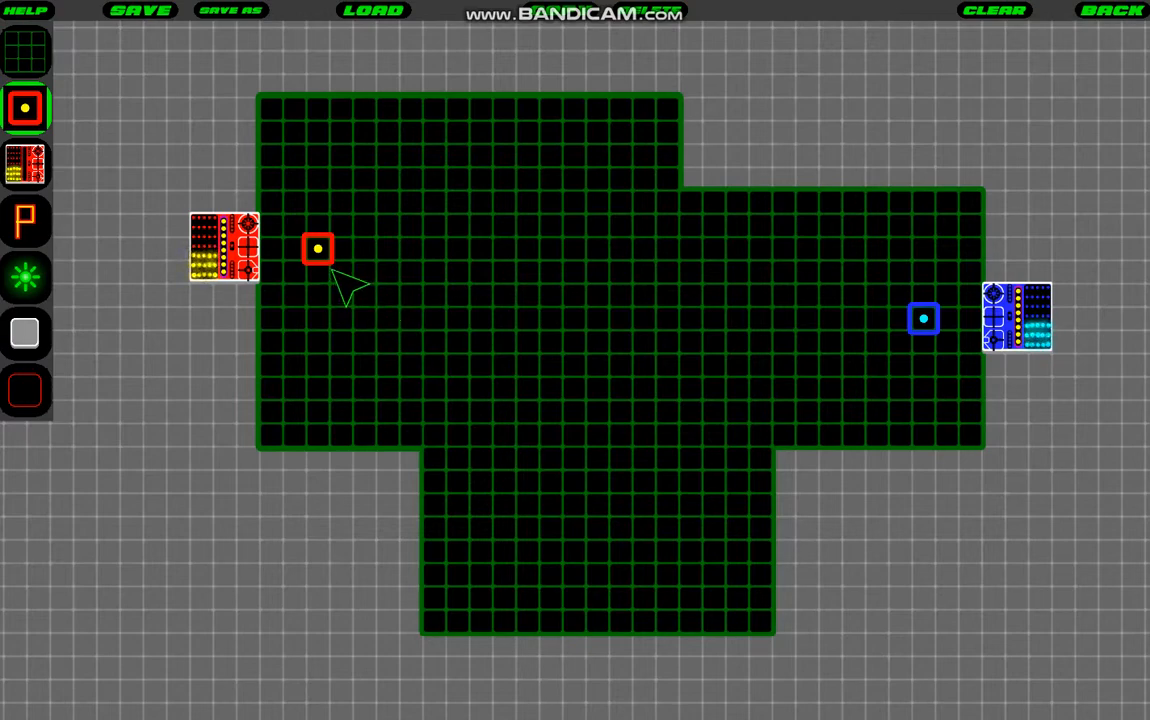
pyautogui.moveTo(330, 200)
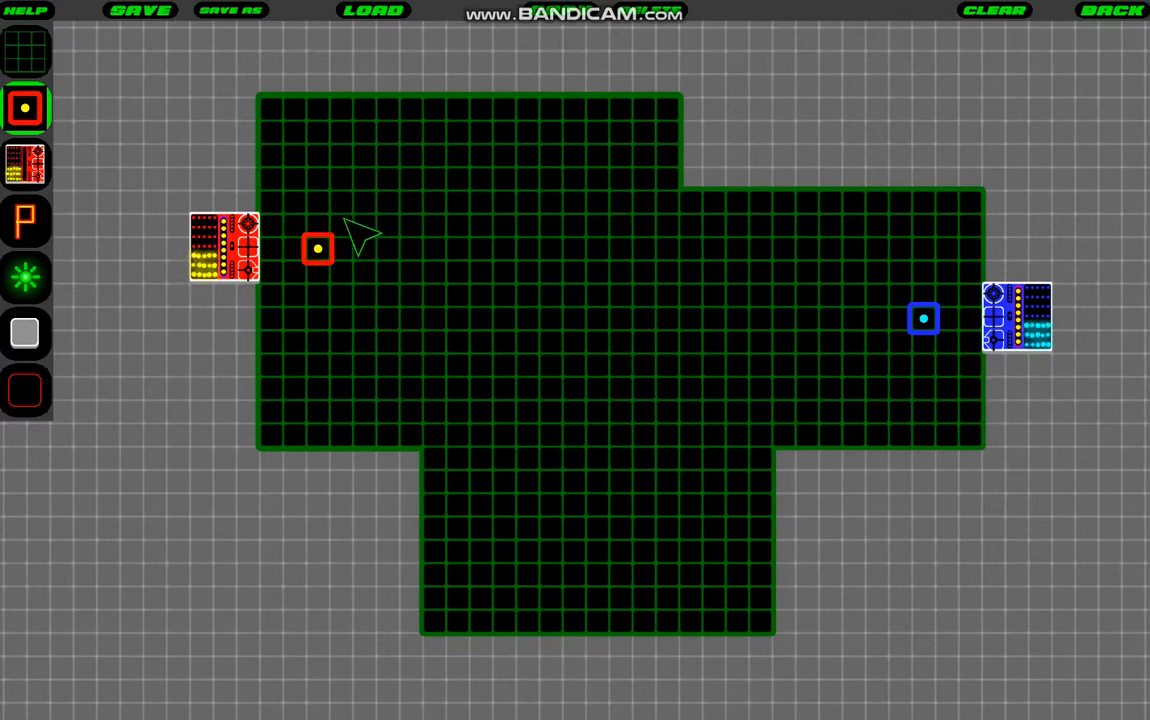
pyautogui.moveTo(356, 330)
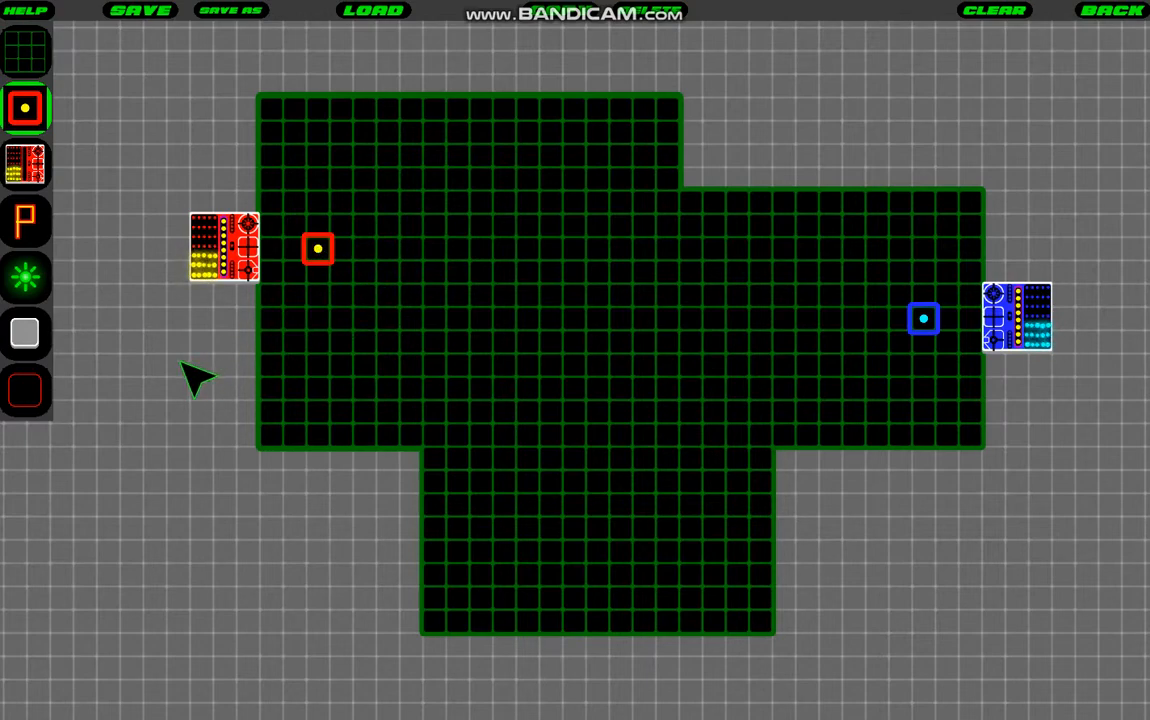
pyautogui.moveTo(104, 170)
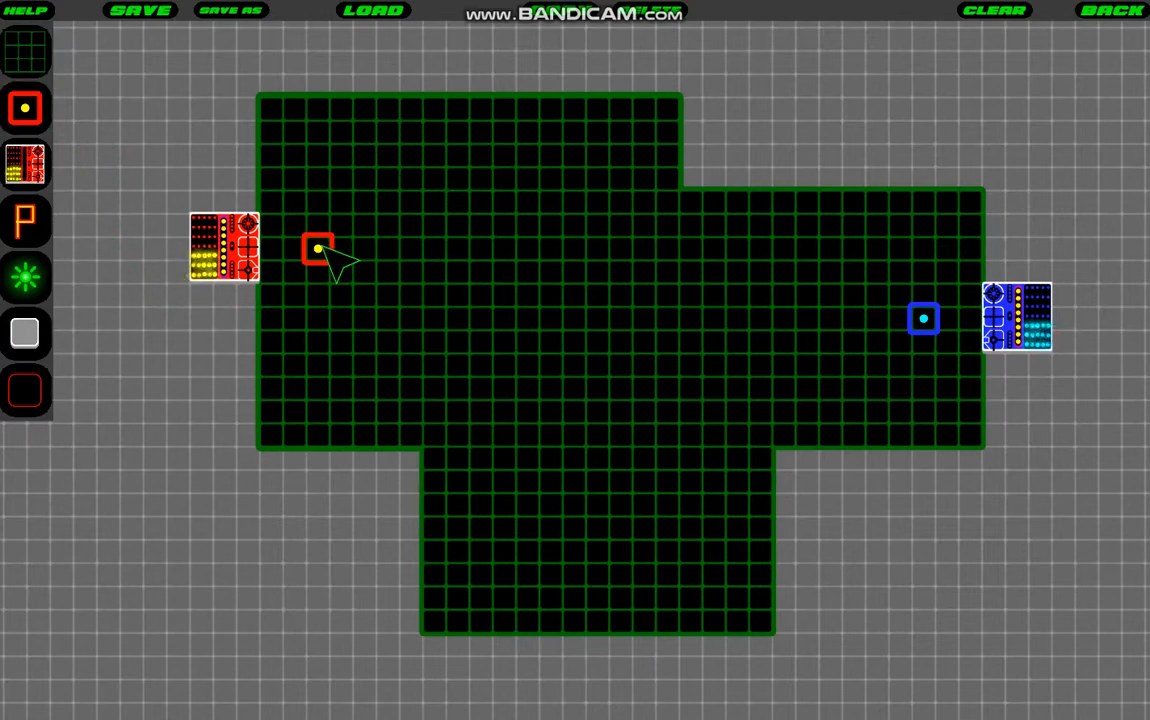
pyautogui.click(316, 248)
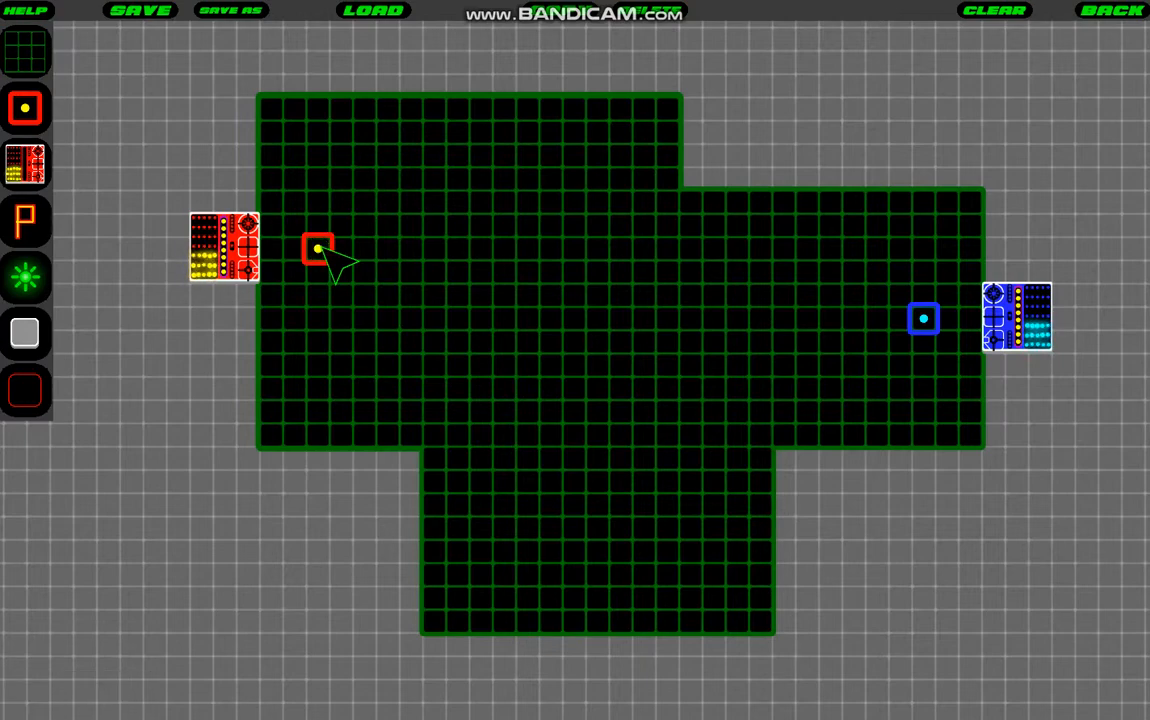
pyautogui.moveTo(588, 58)
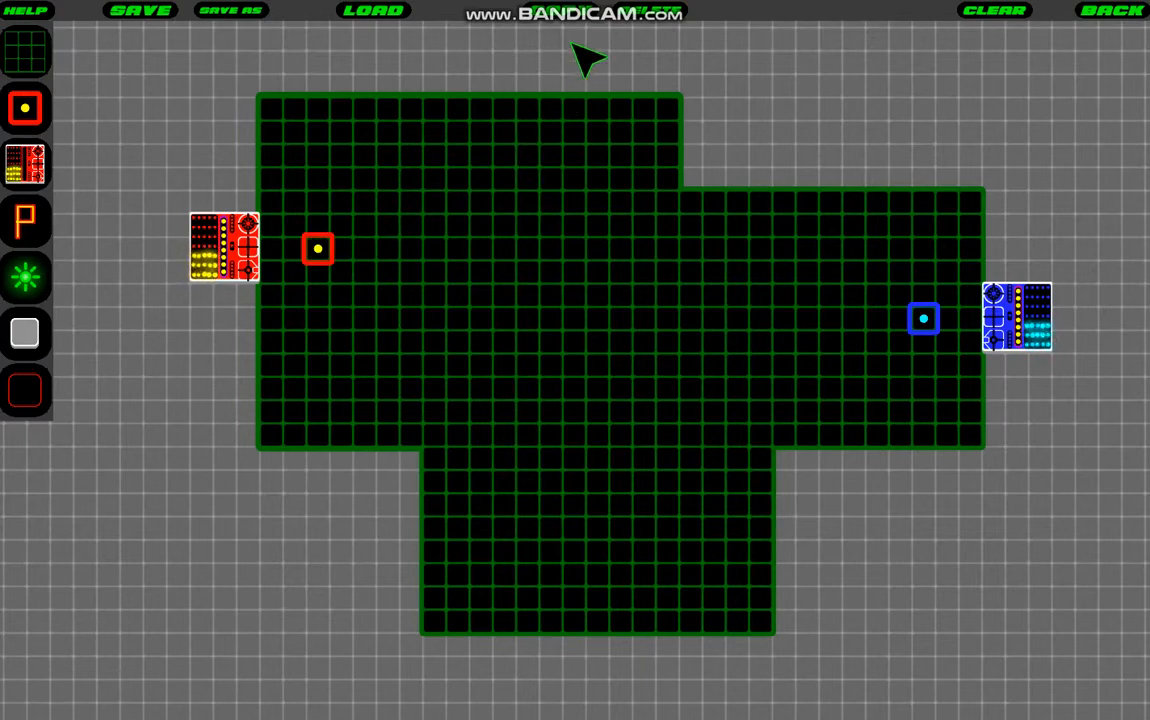
pyautogui.moveTo(276, 236)
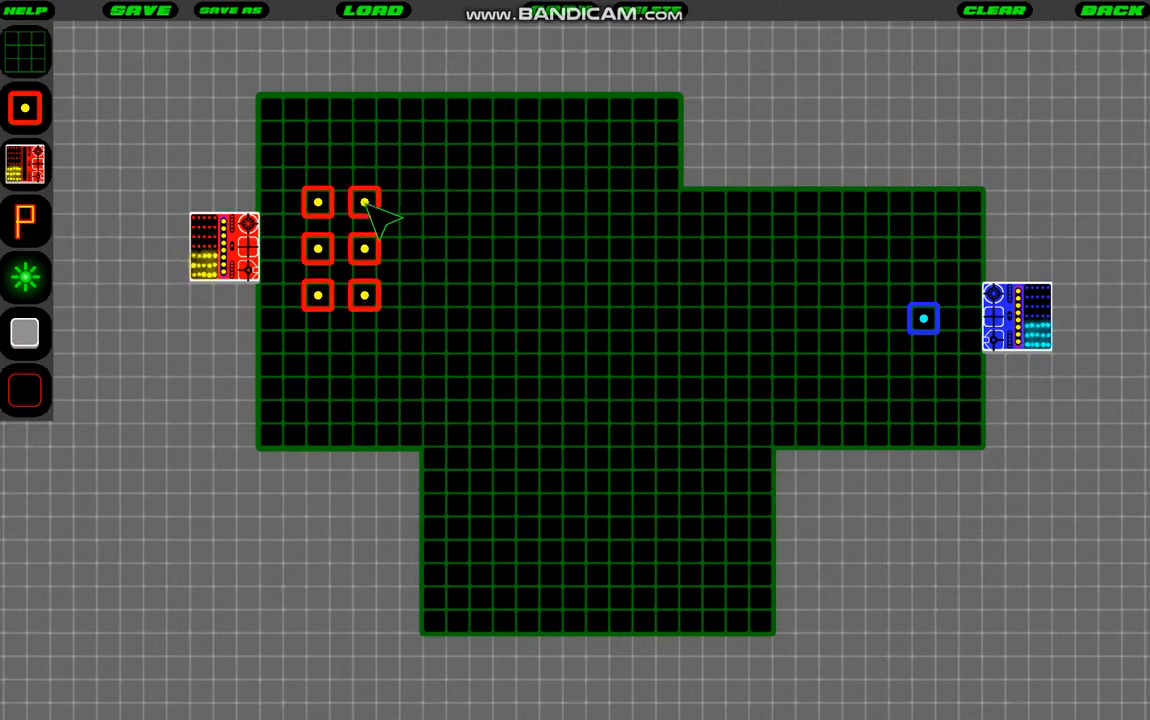
pyautogui.moveTo(770, 164)
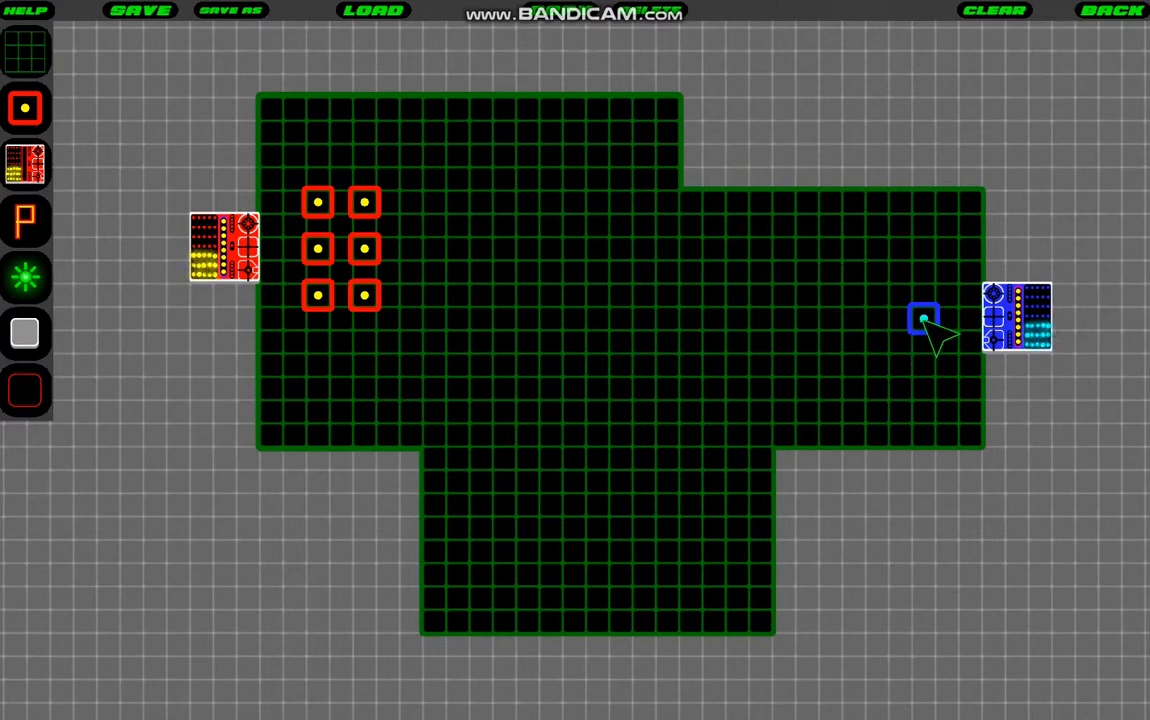
pyautogui.click(924, 318)
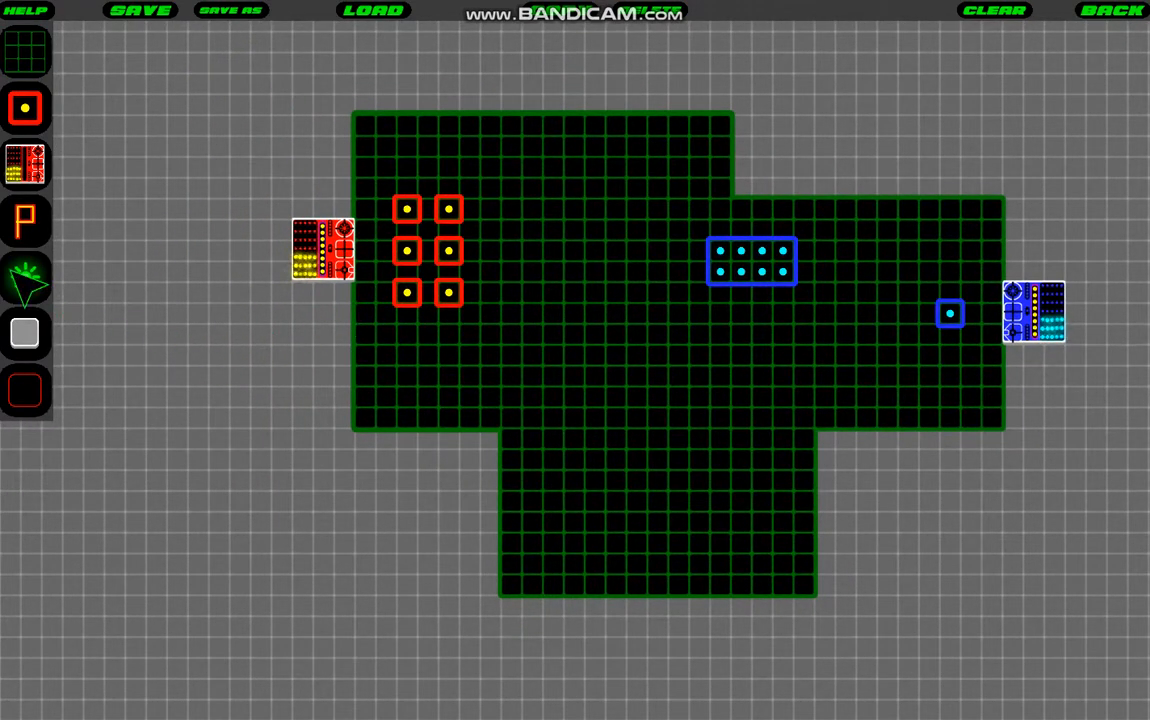
# Step: Scatter green power nodes across the floor and set the node Type to Mega
pyautogui.click(24, 278)
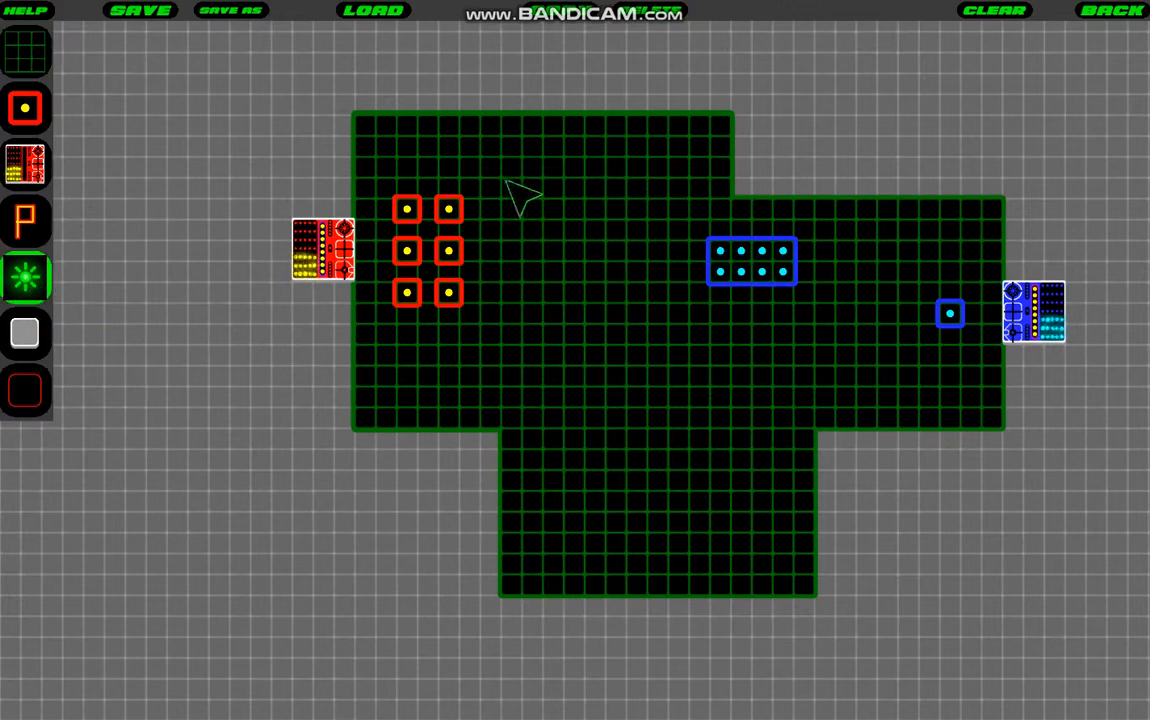
pyautogui.moveTo(460, 176)
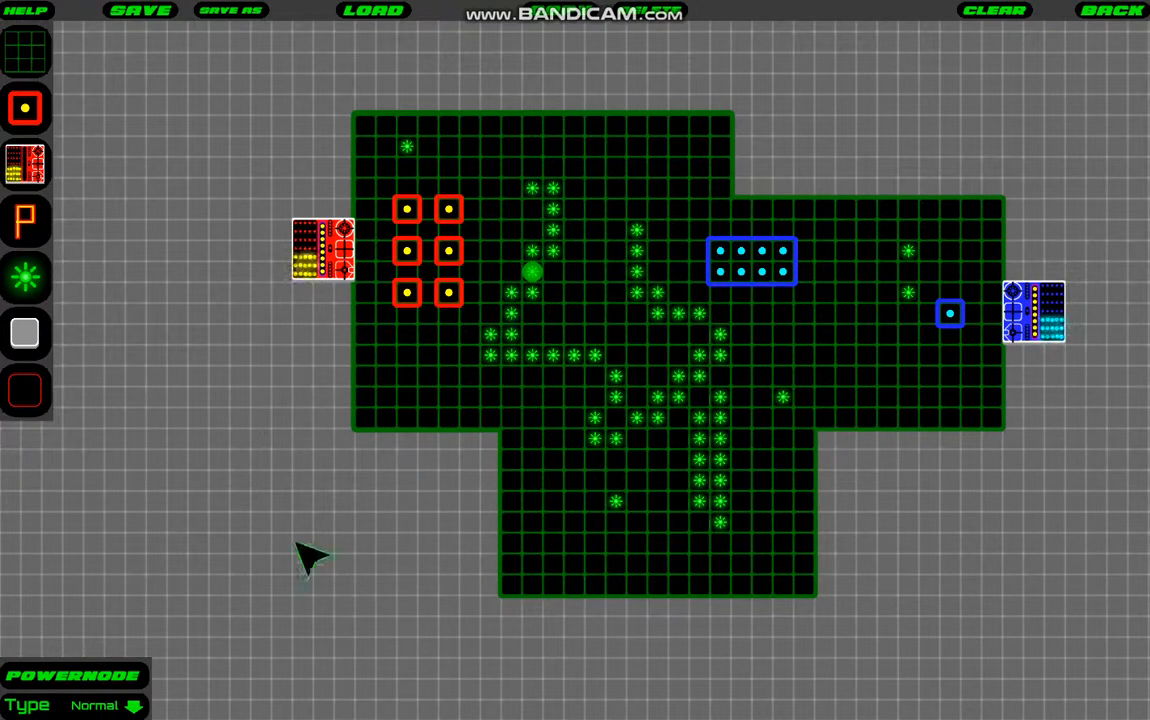
pyautogui.click(104, 704)
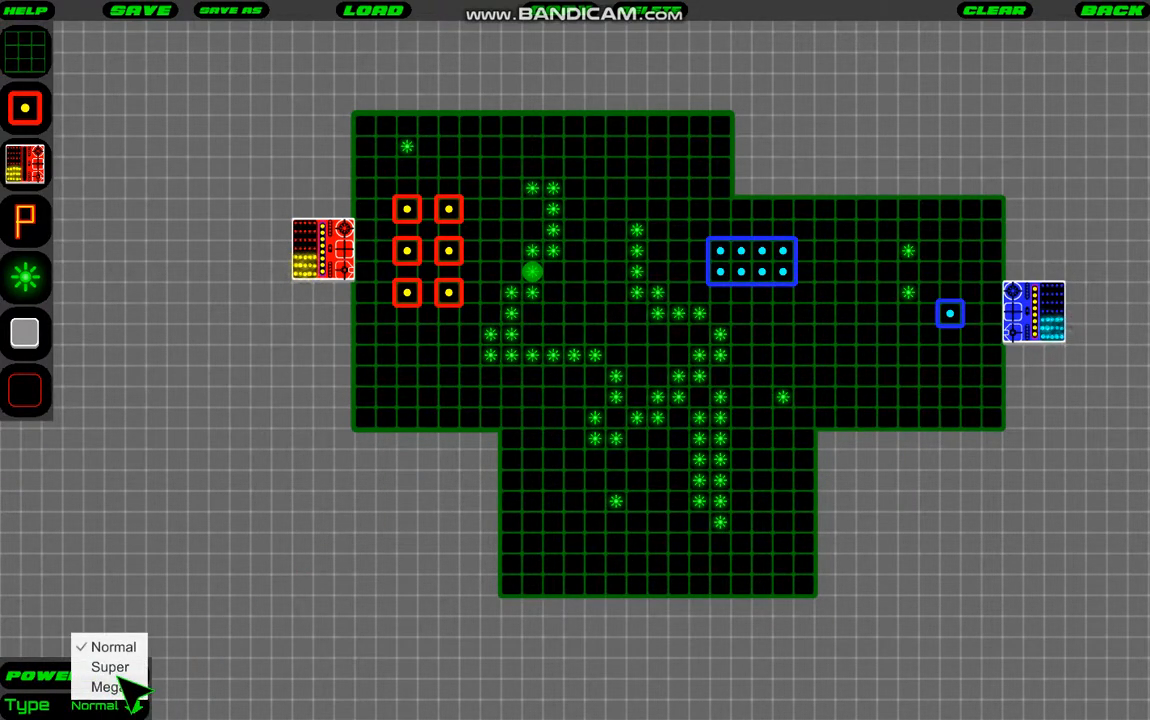
pyautogui.click(112, 646)
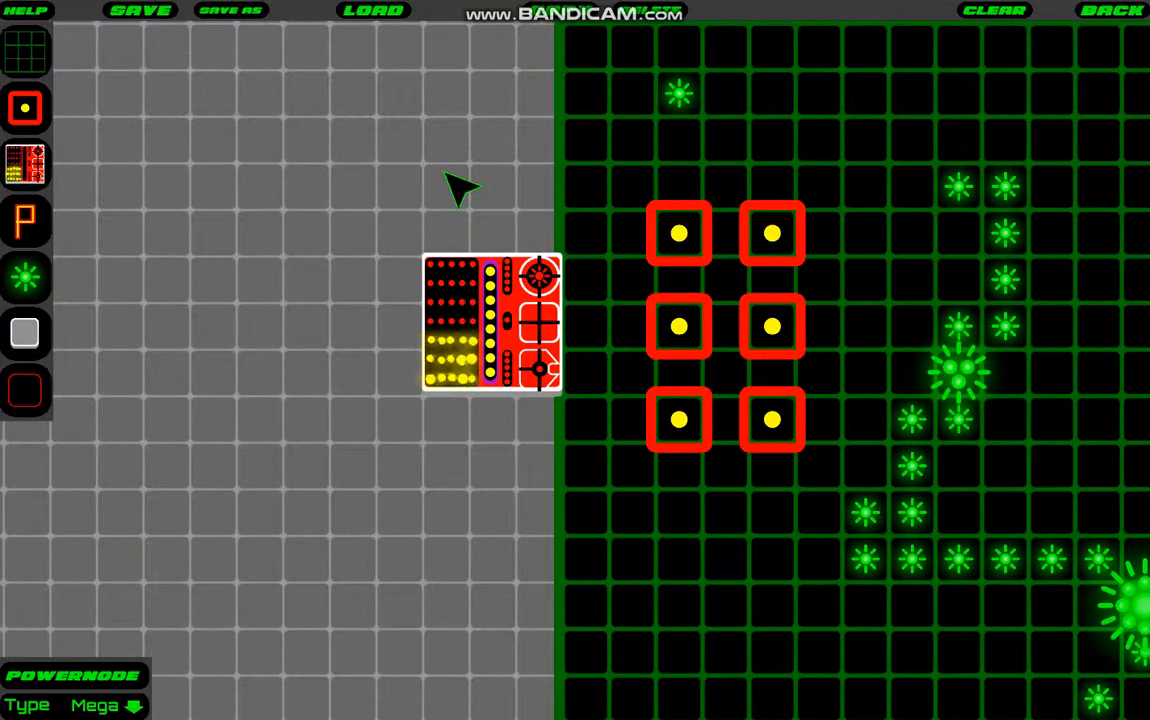
pyautogui.moveTo(450, 236)
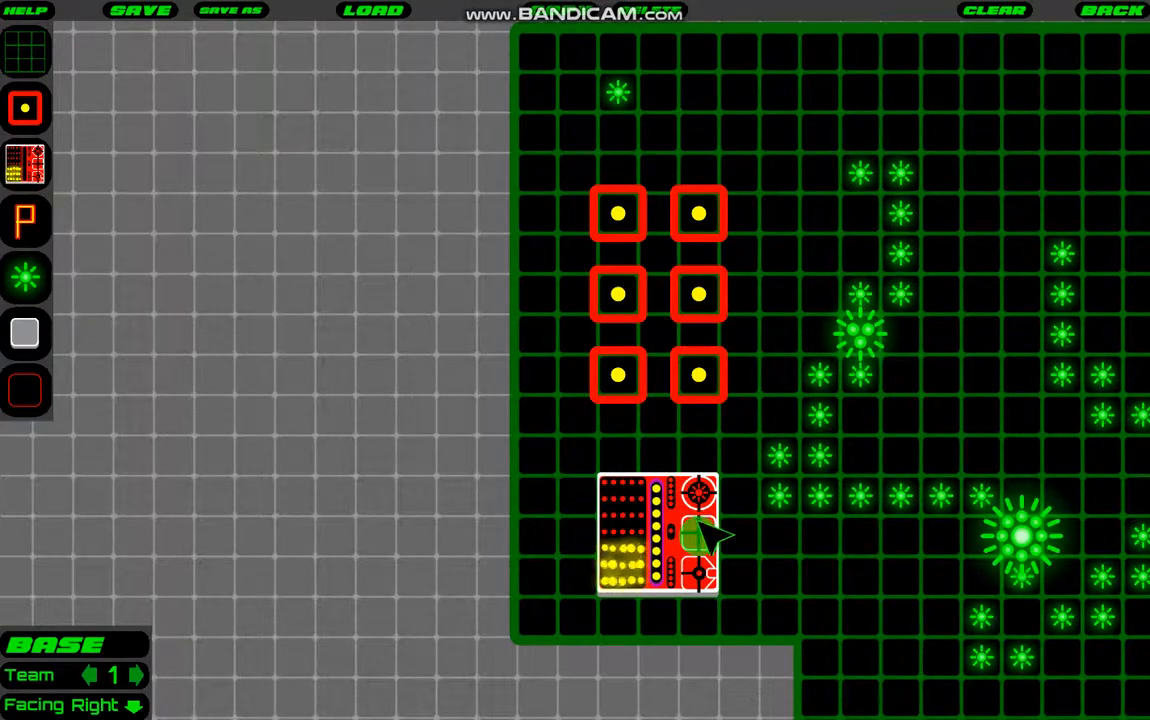
# Step: Drag the red base down beside the spawns and run a Team 1 pipe with Left connection into the arena
pyautogui.moveTo(656, 536); pyautogui.dragTo(456, 290)
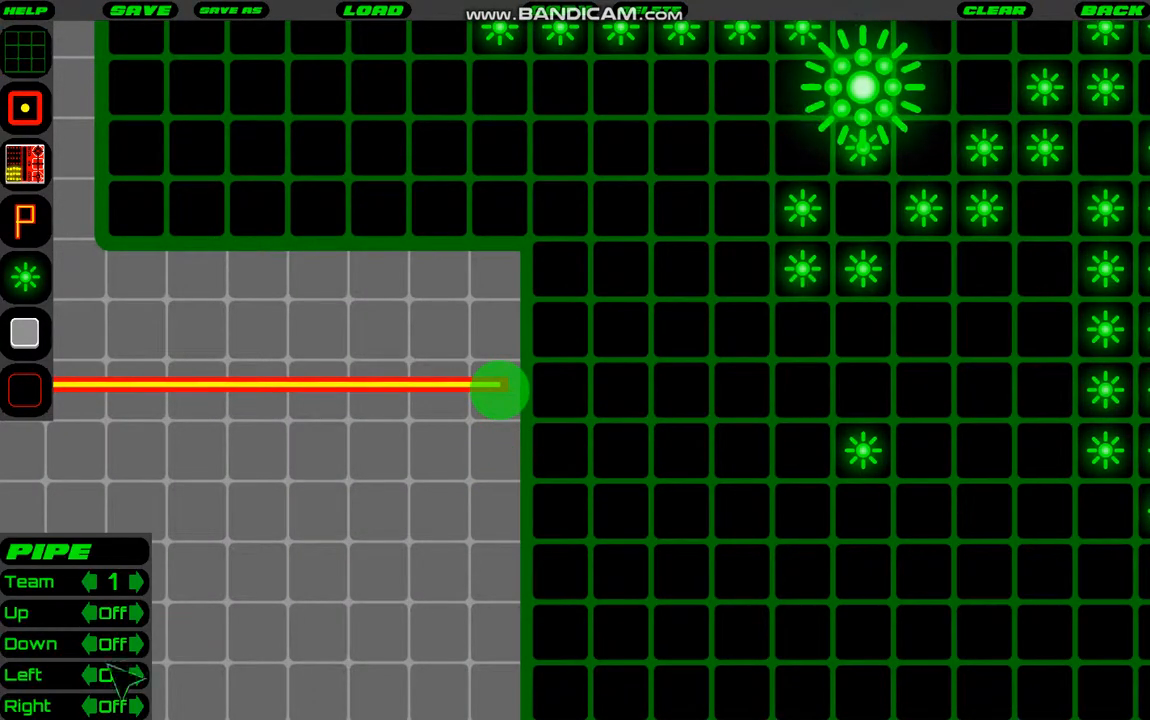
pyautogui.click(136, 674)
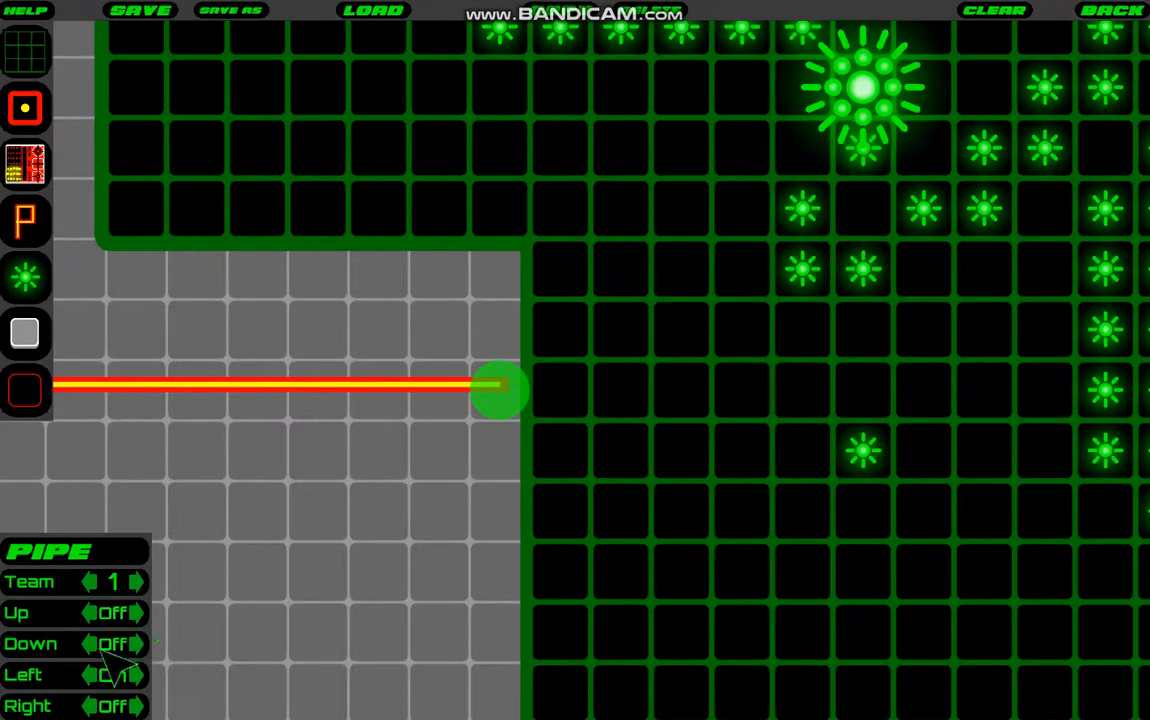
pyautogui.click(116, 674)
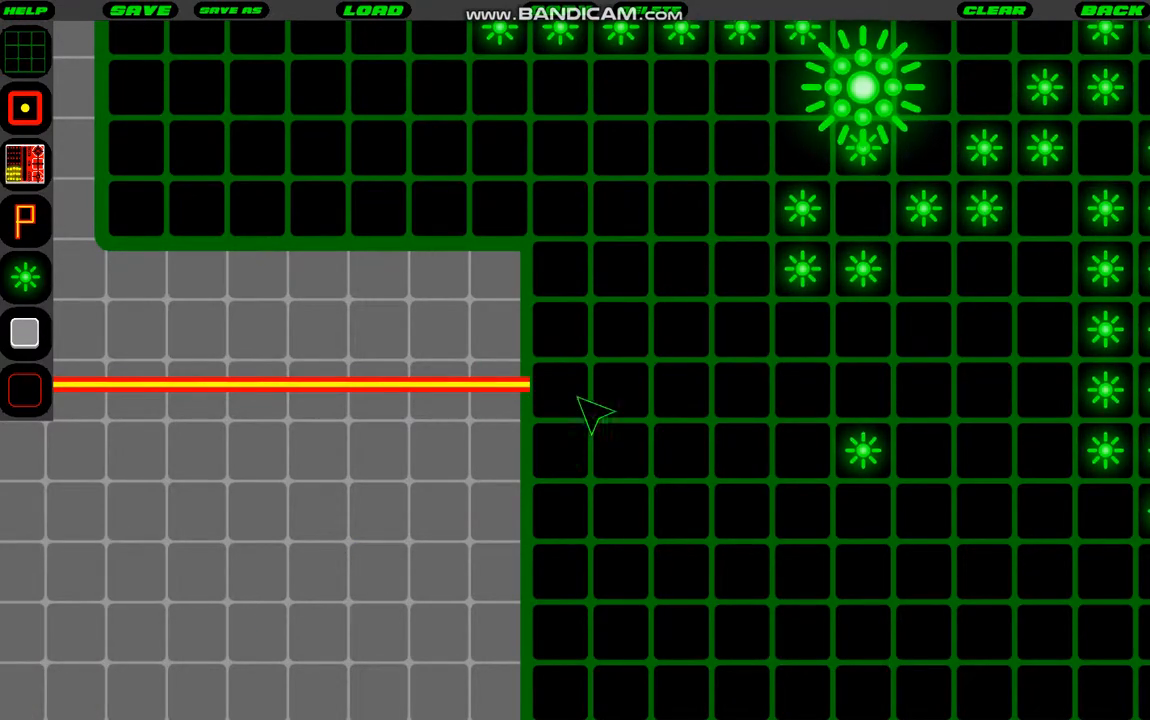
pyautogui.moveTo(540, 396)
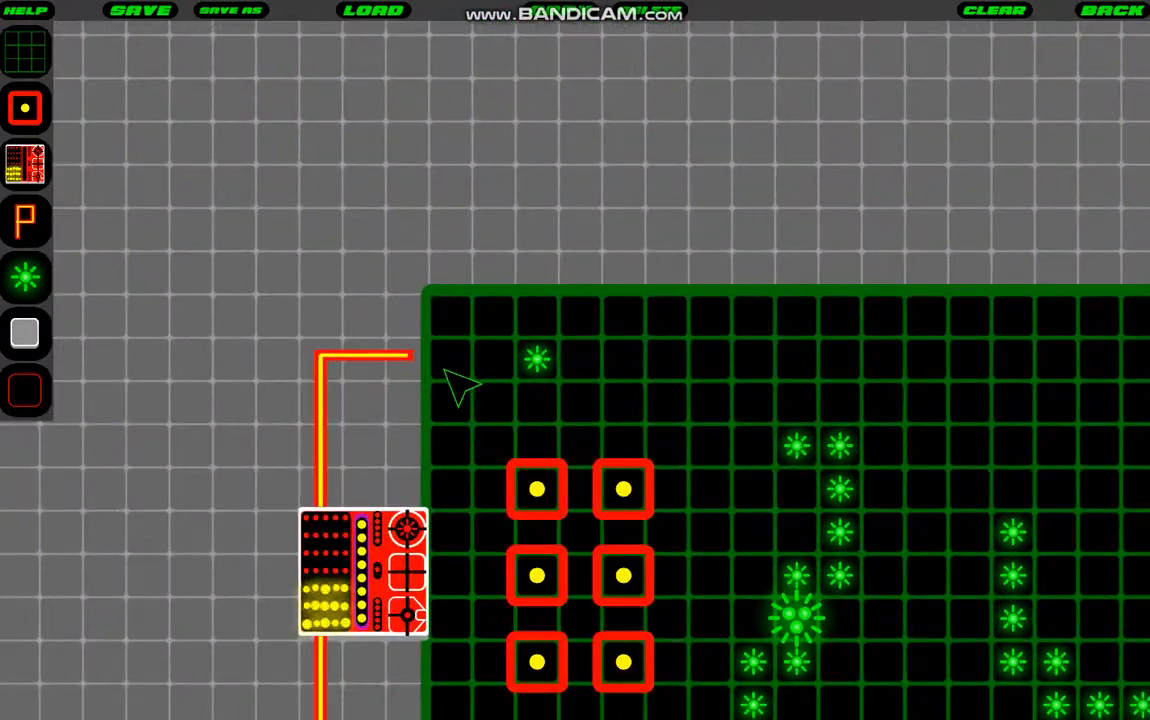
pyautogui.click(404, 356)
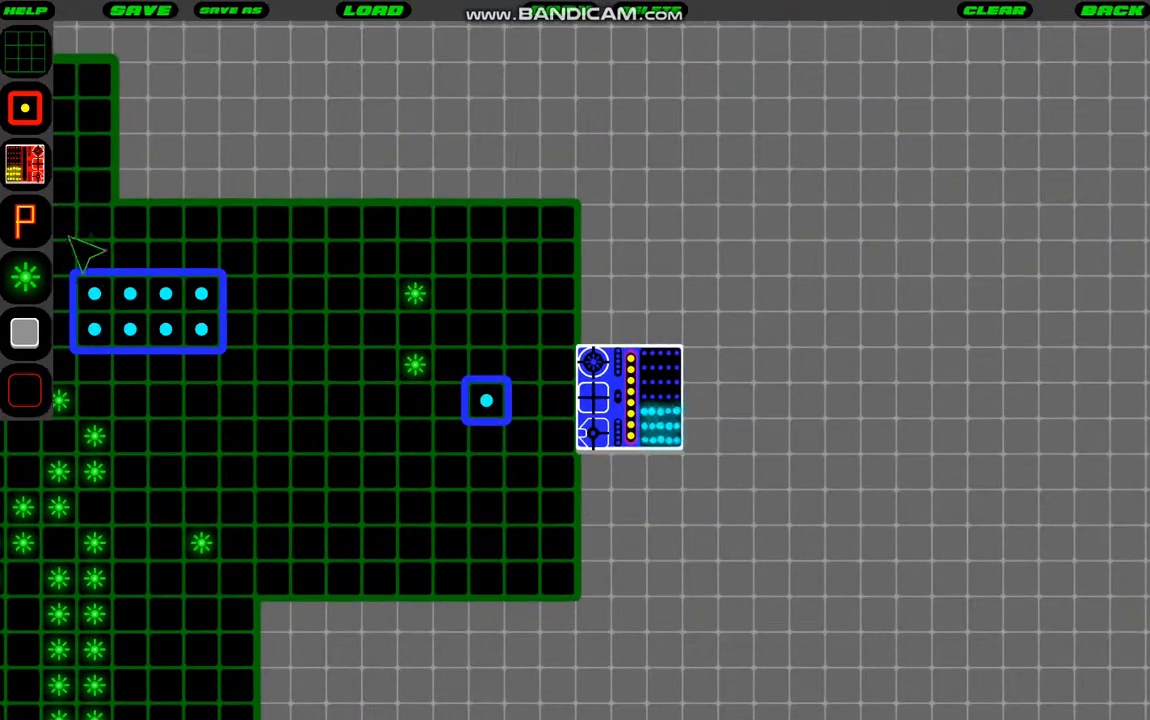
# Step: Lay Team 2 pipe segments from the blue base down and across below the arena
pyautogui.click(24, 220)
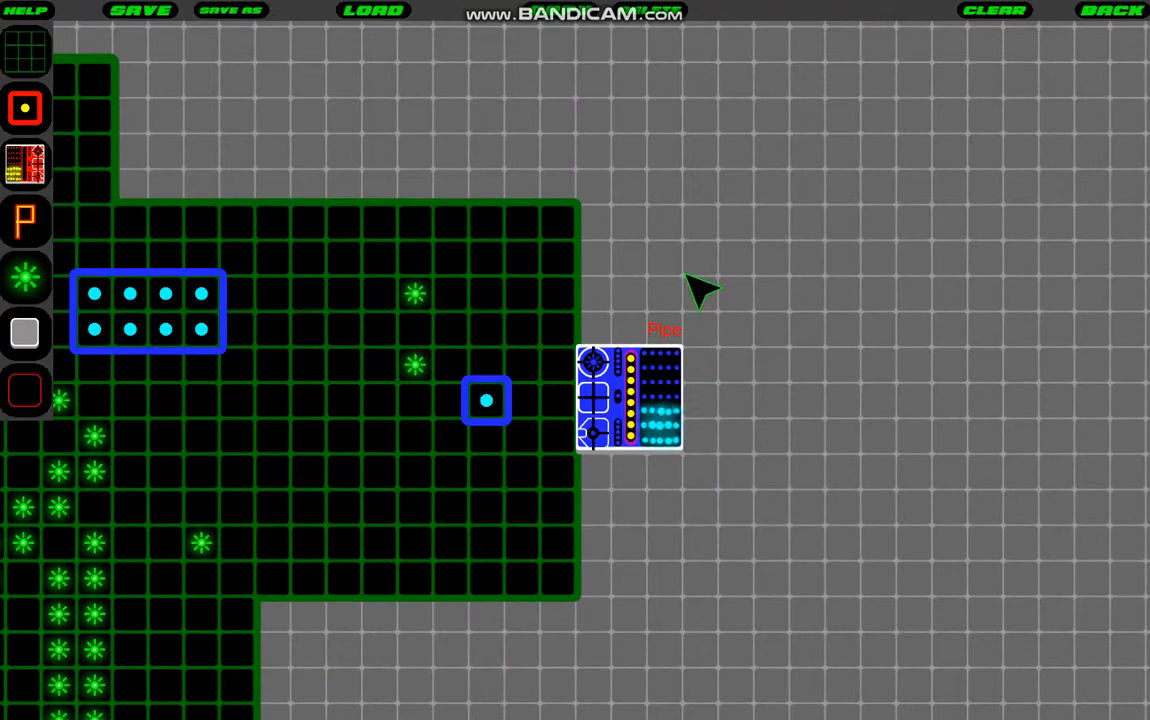
pyautogui.moveTo(676, 350)
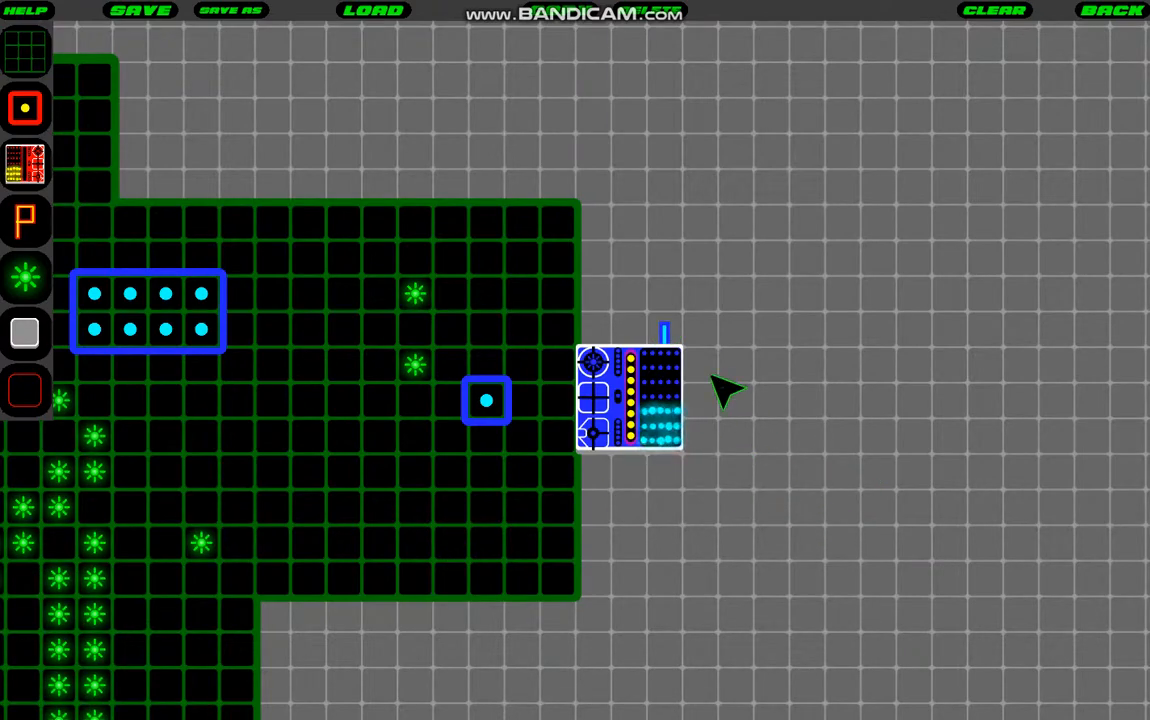
pyautogui.click(664, 330)
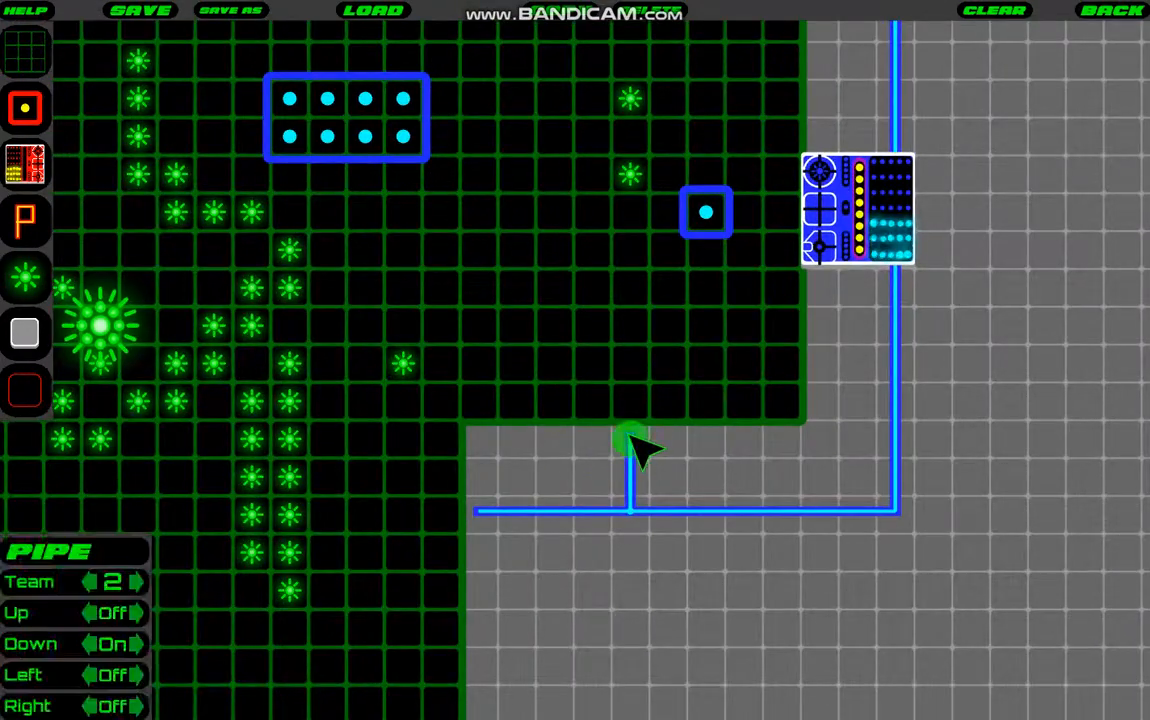
pyautogui.click(116, 612)
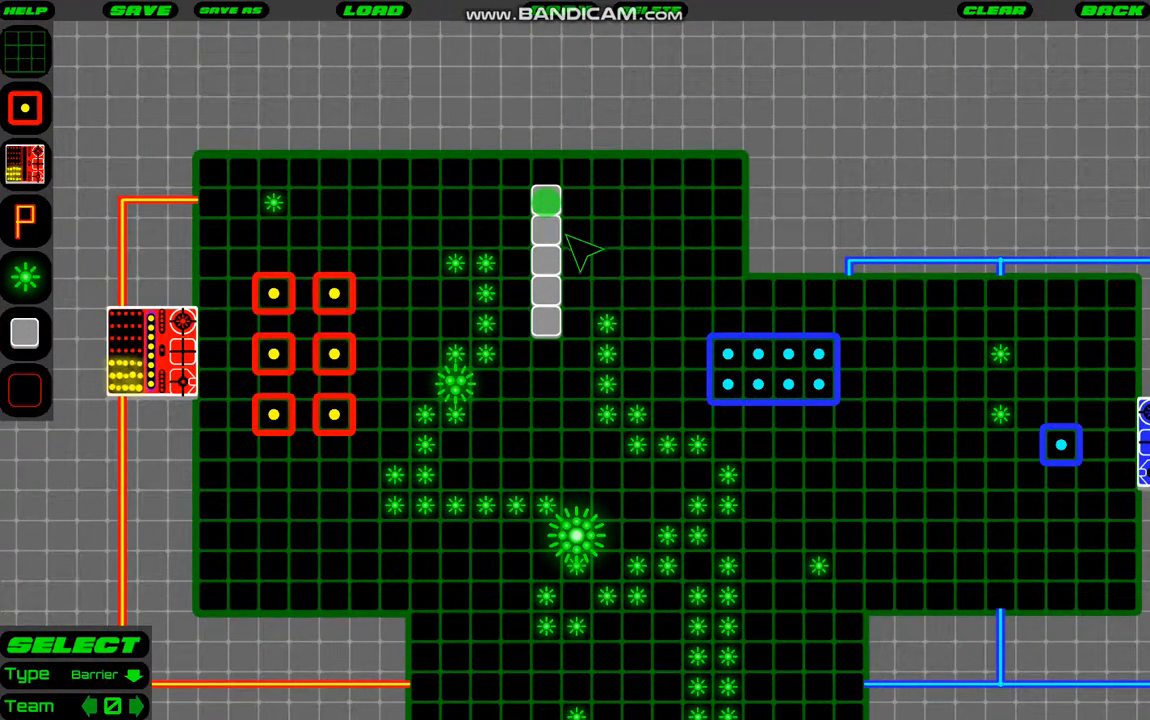
pyautogui.moveTo(570, 250)
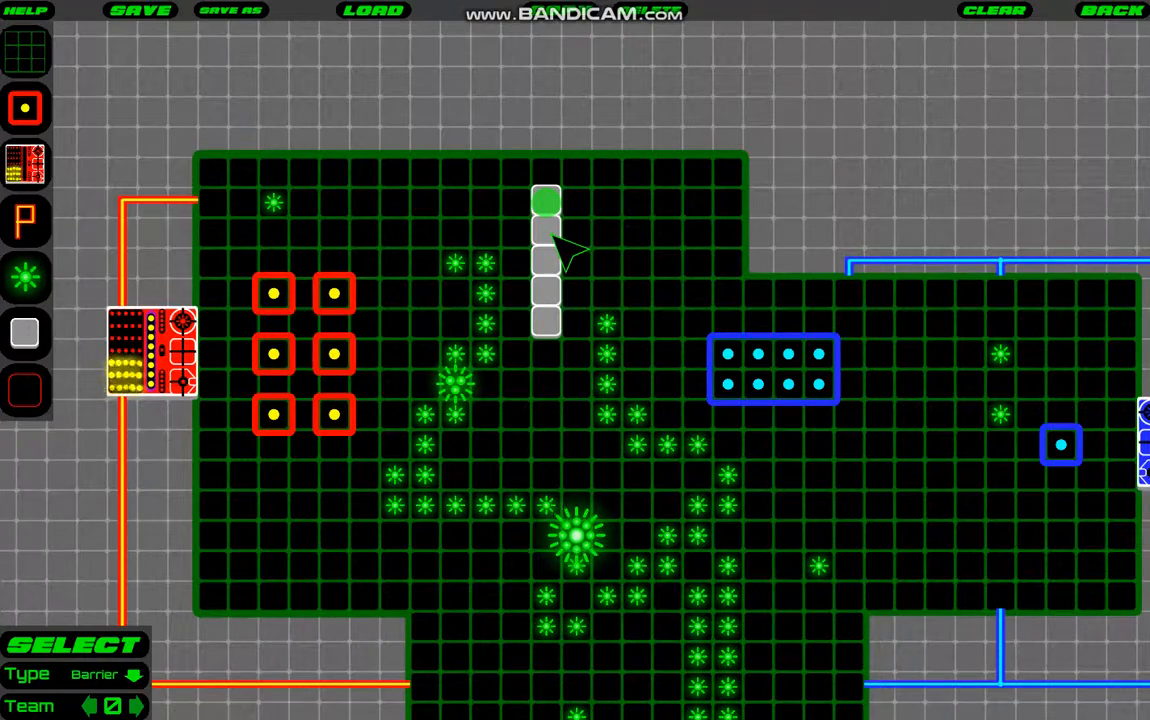
pyautogui.moveTo(558, 244)
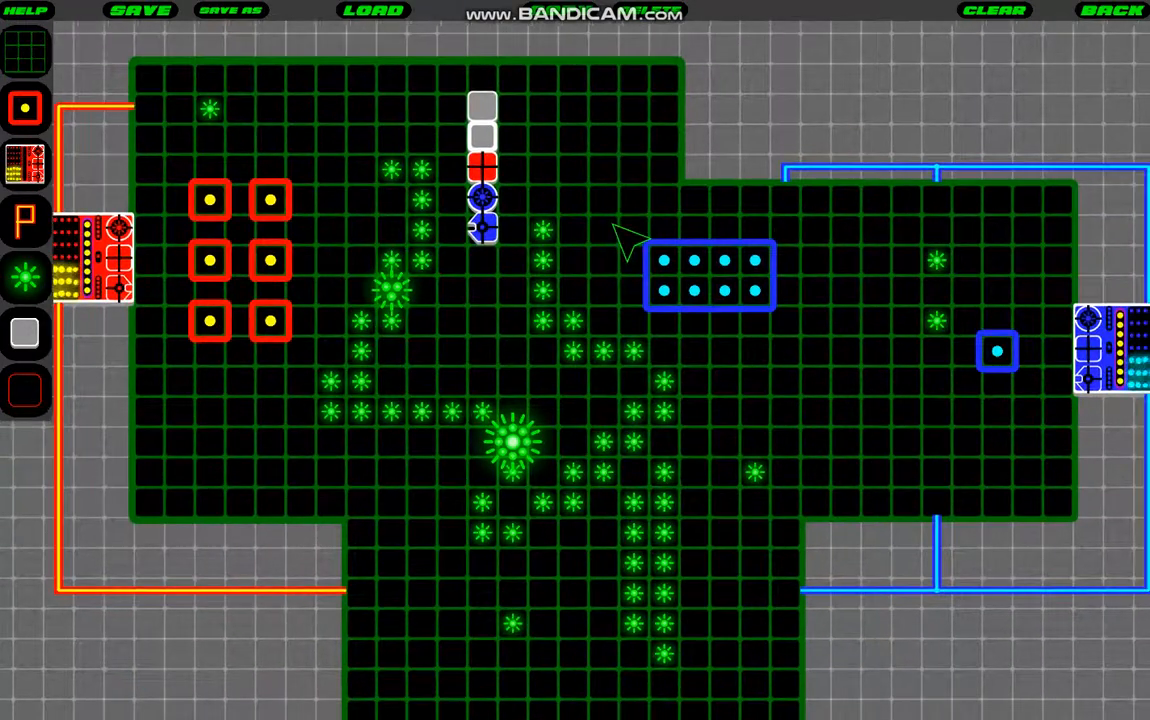
# Step: Place blue team blocks in a row across the middle of the arena
pyautogui.click(482, 204)
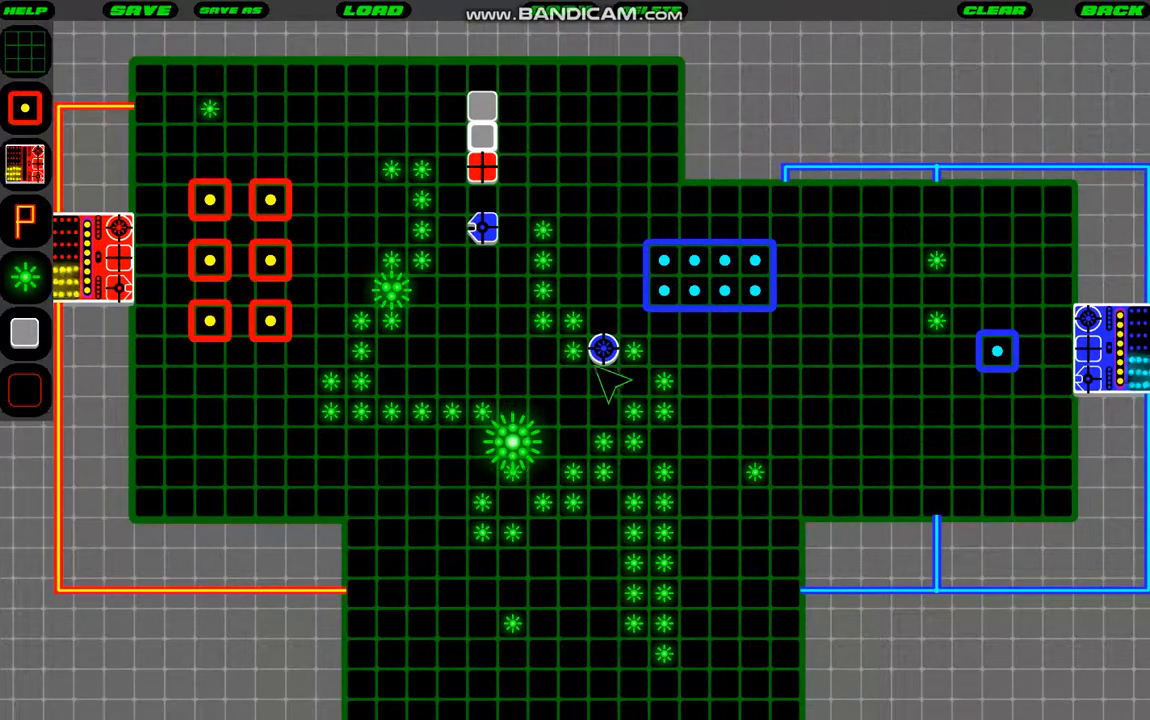
pyautogui.click(604, 350)
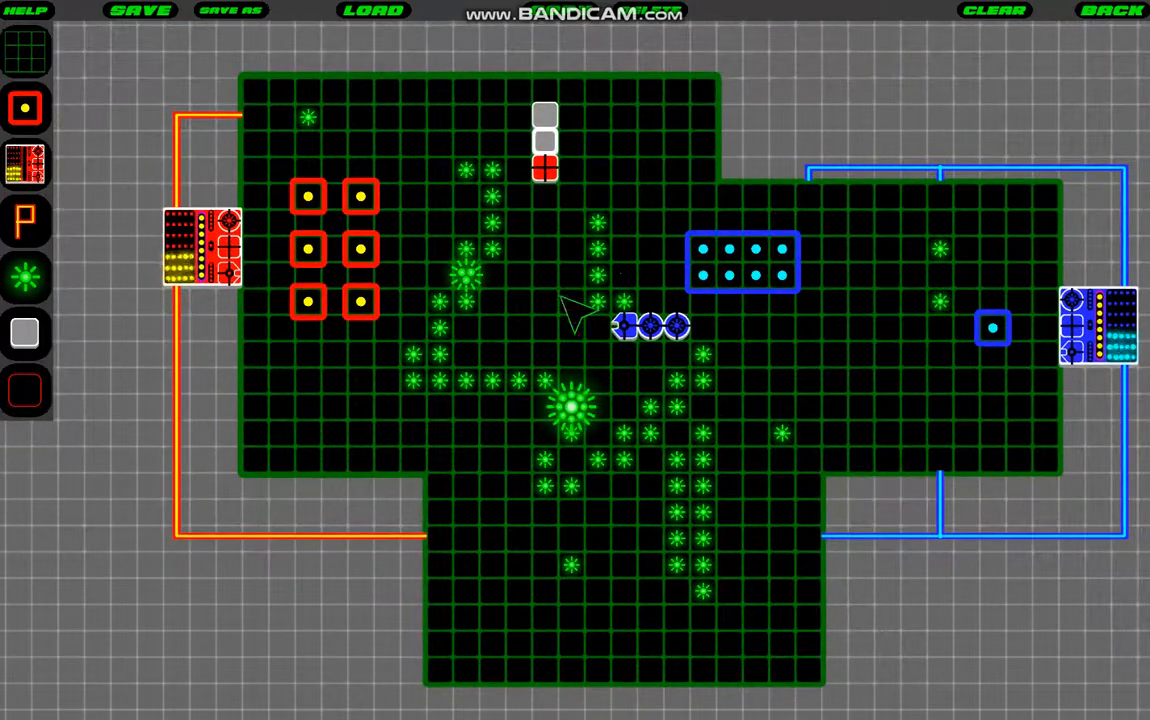
pyautogui.moveTo(50, 400)
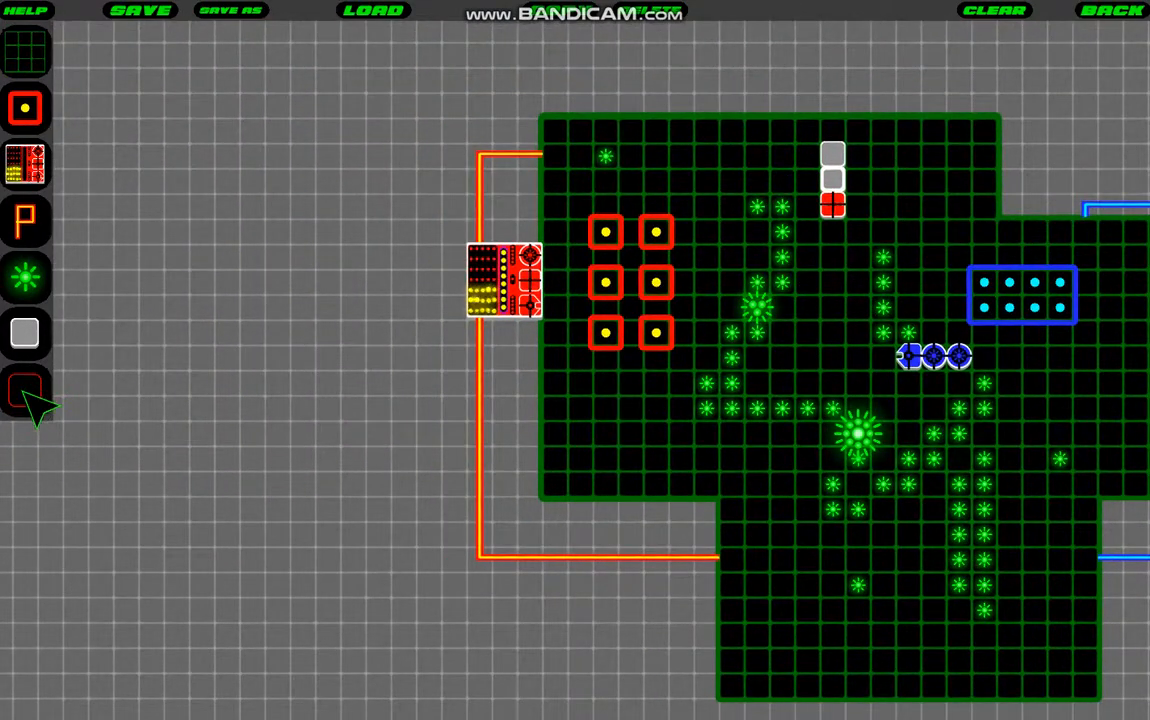
# Step: Draw exclusion zone rectangles around the red base and the blue base
pyautogui.click(24, 390)
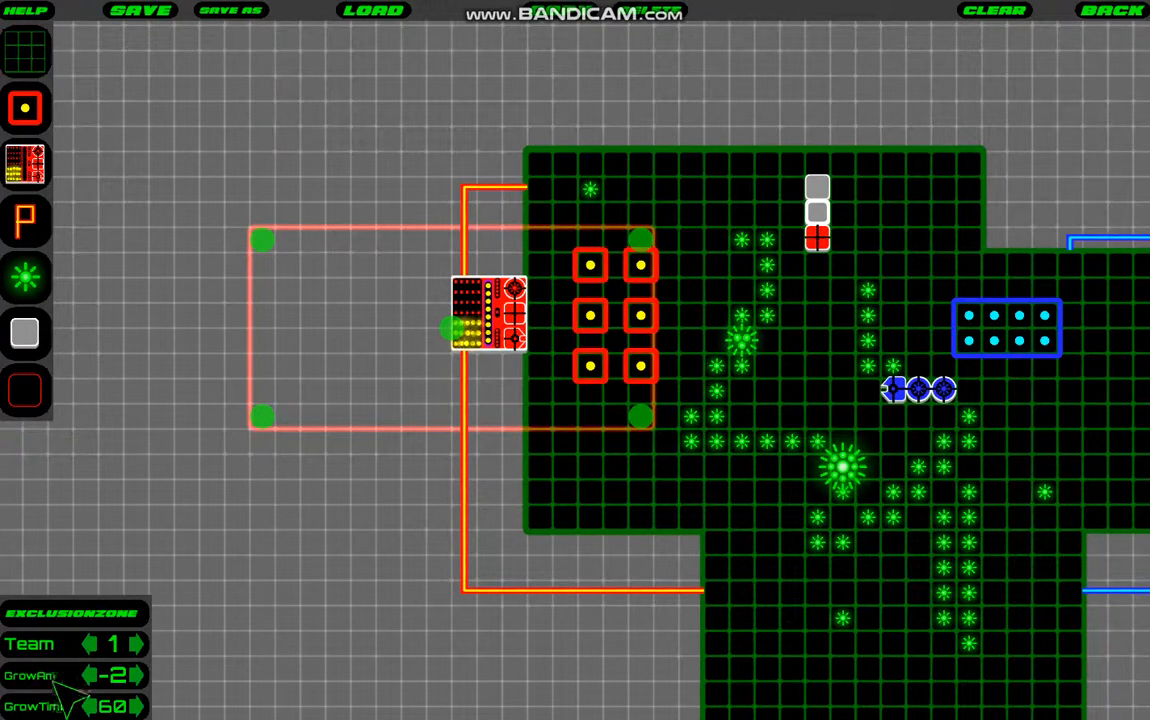
pyautogui.click(132, 676)
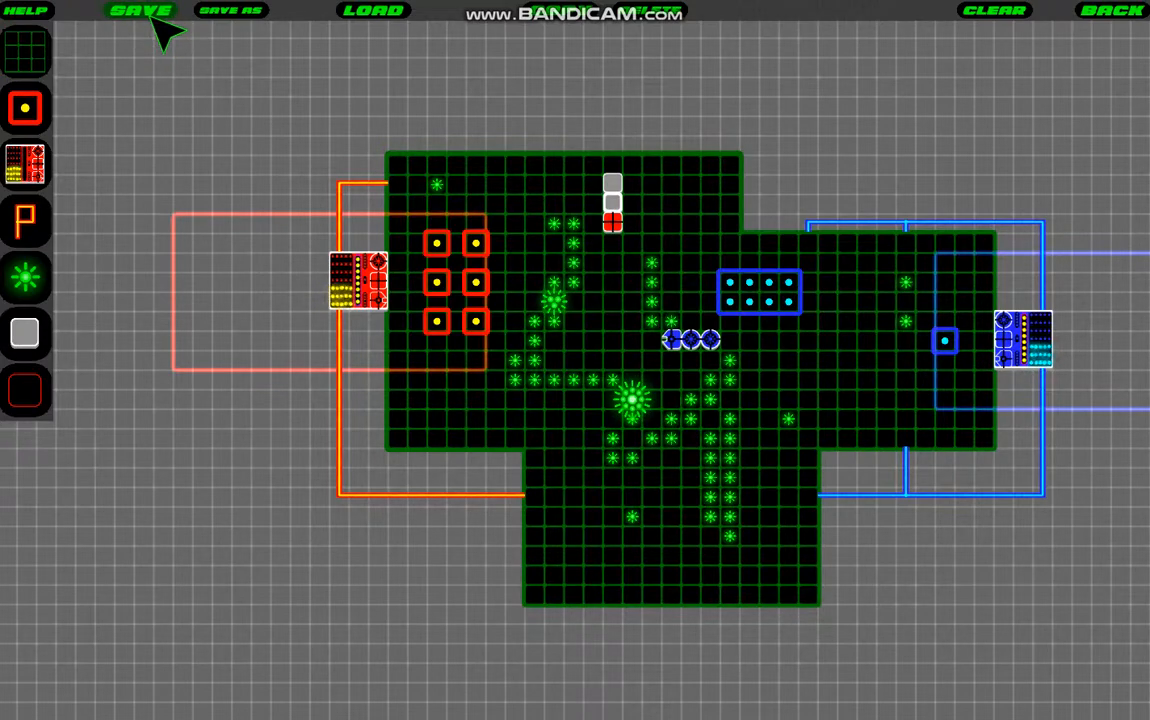
# Step: Save the map under the name 'tutorial map'
pyautogui.click(140, 12)
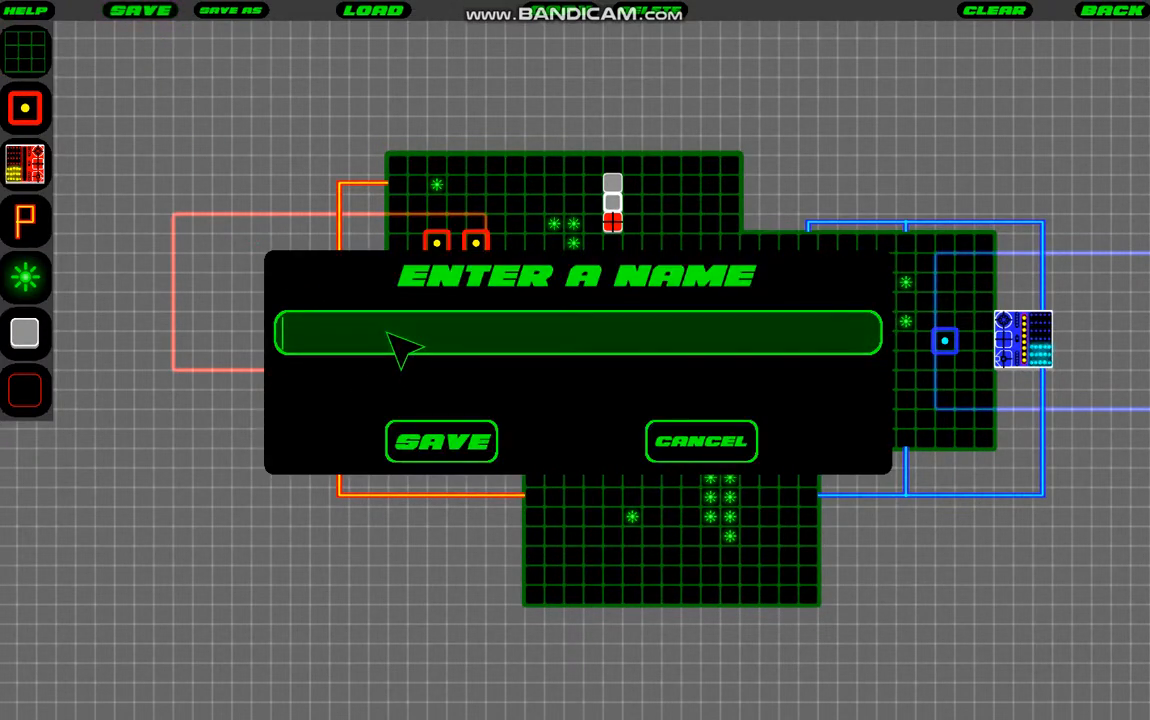
pyautogui.write('tuto')
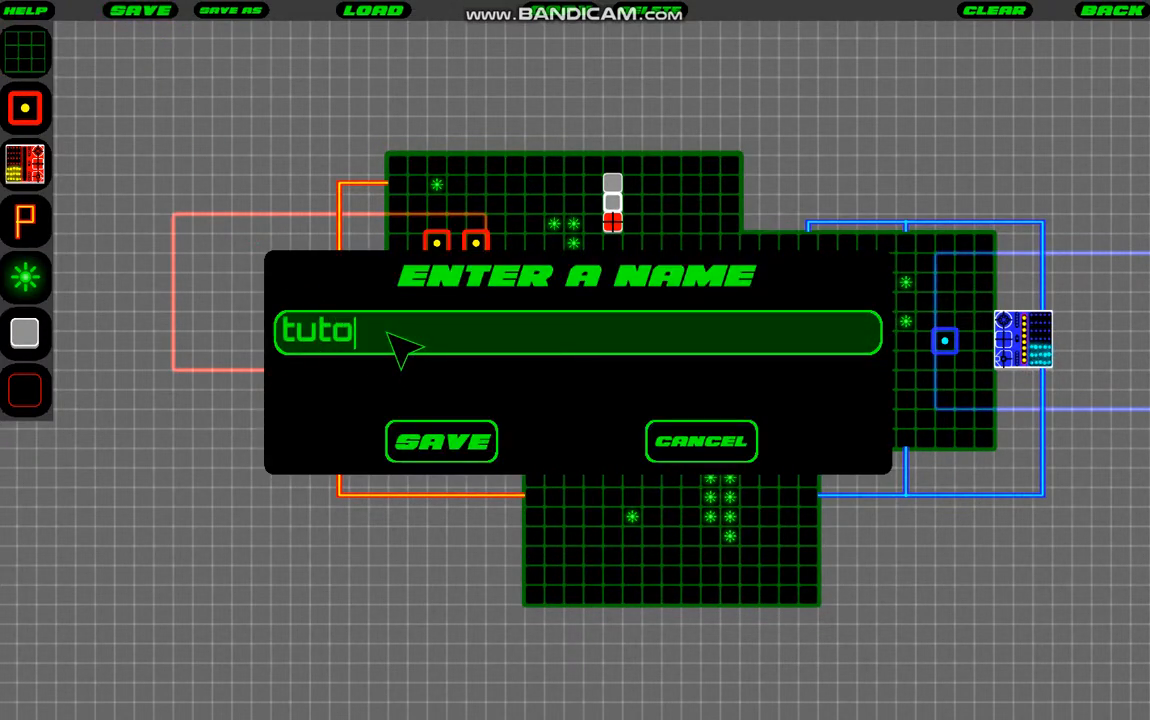
pyautogui.write('rual m')
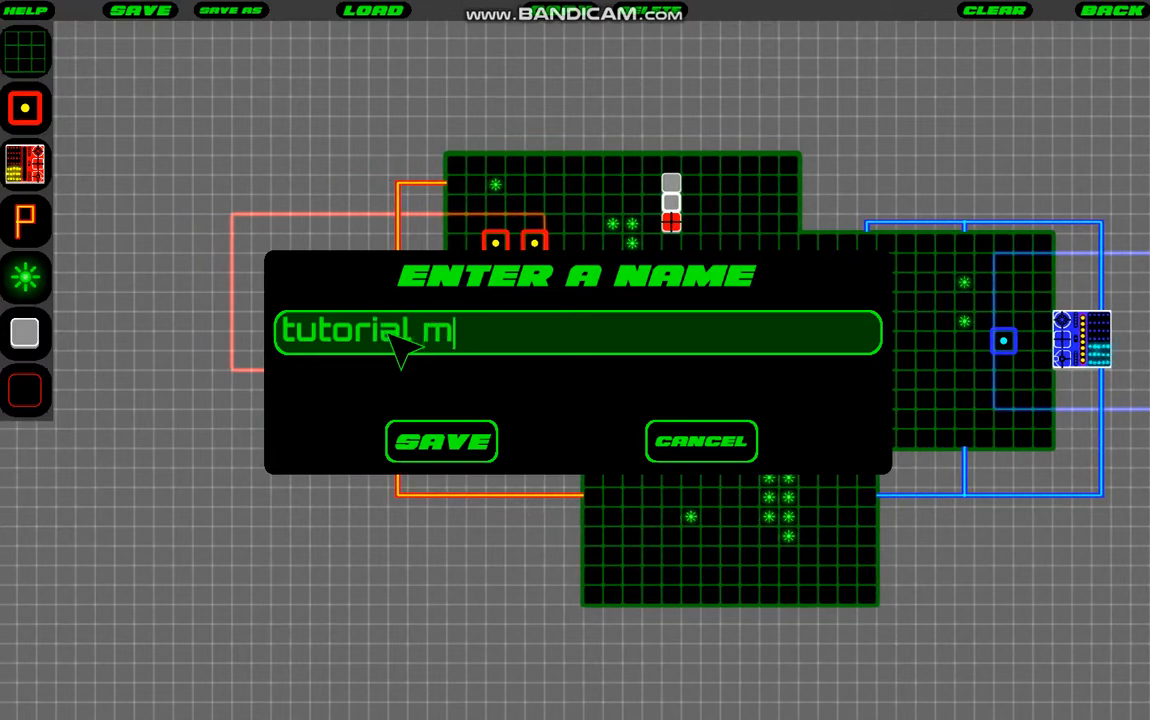
pyautogui.click(440, 442)
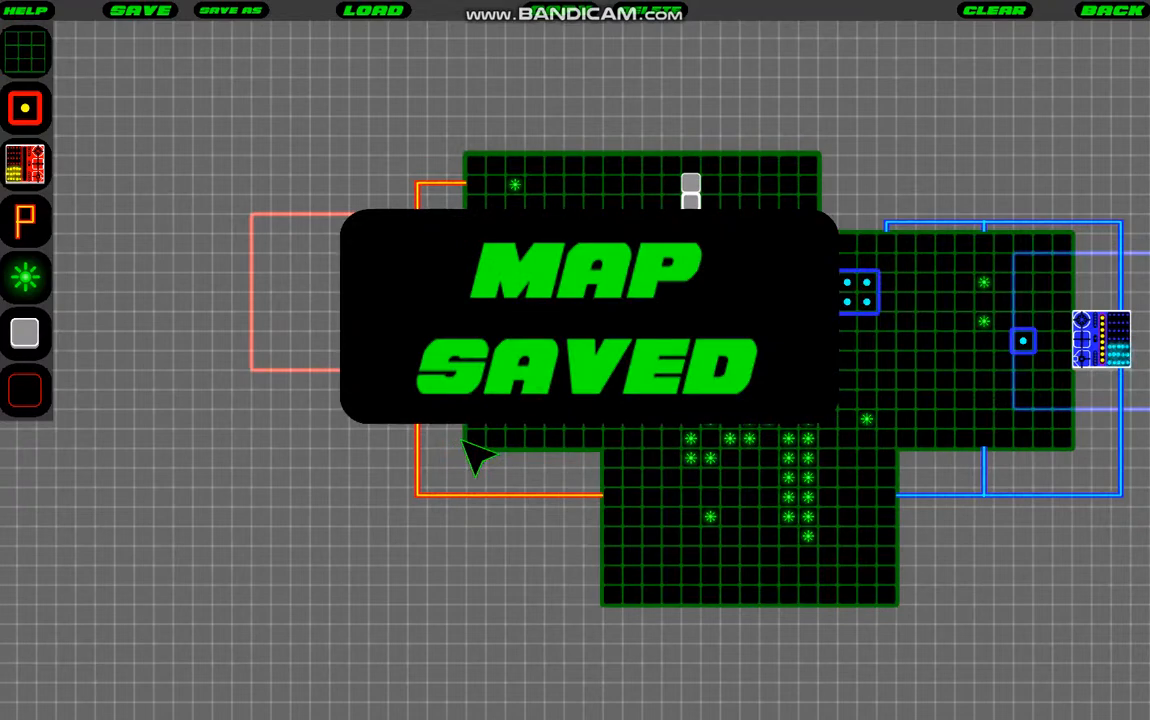
pyautogui.moveTo(564, 240)
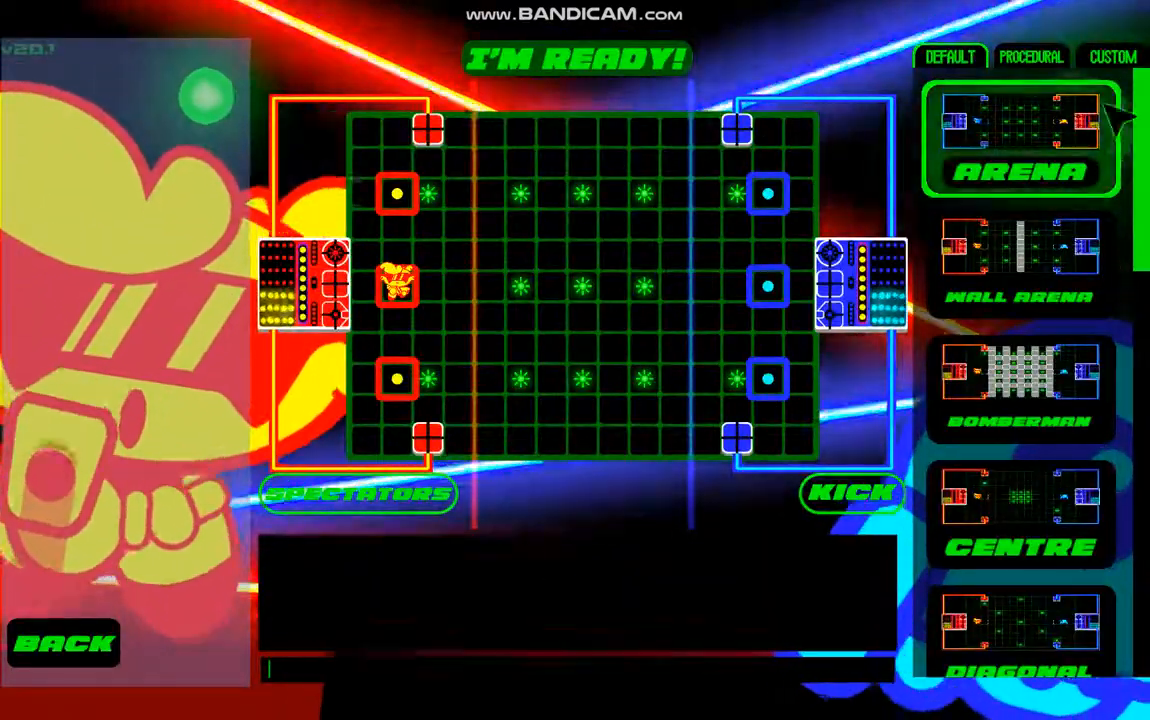
# Step: Choose 'tutorial map' from the Custom maps list so its layout loads in the lobby preview
pyautogui.click(1112, 56)
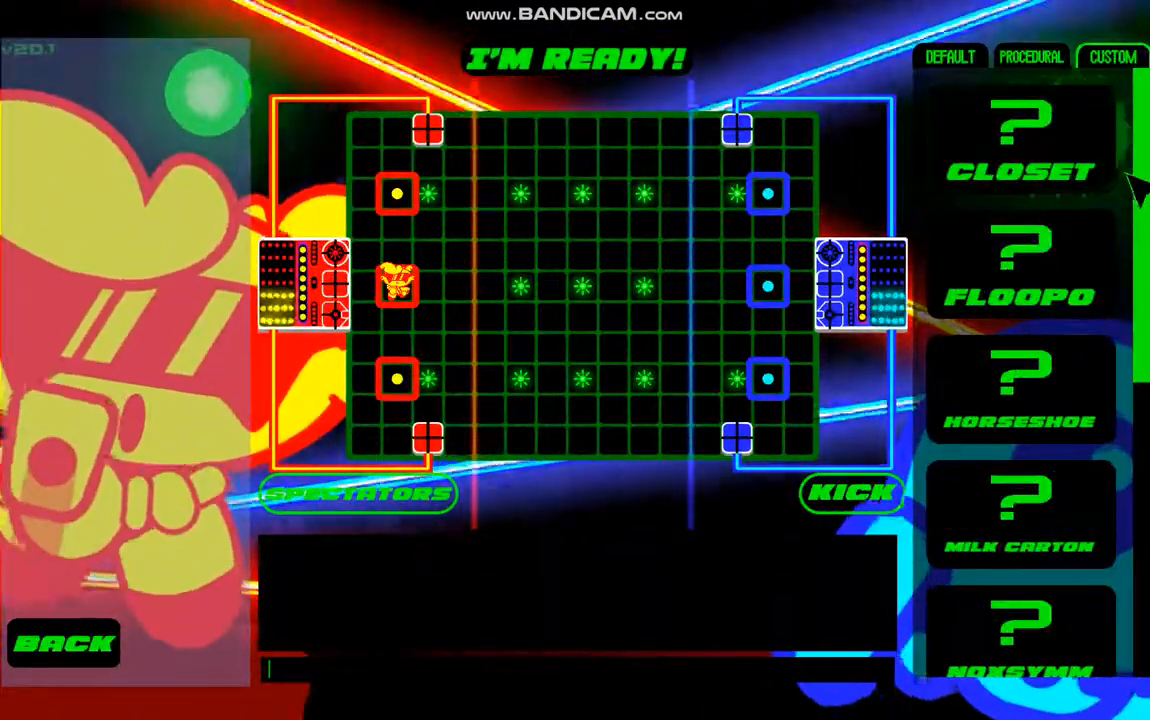
pyautogui.scroll(-3)
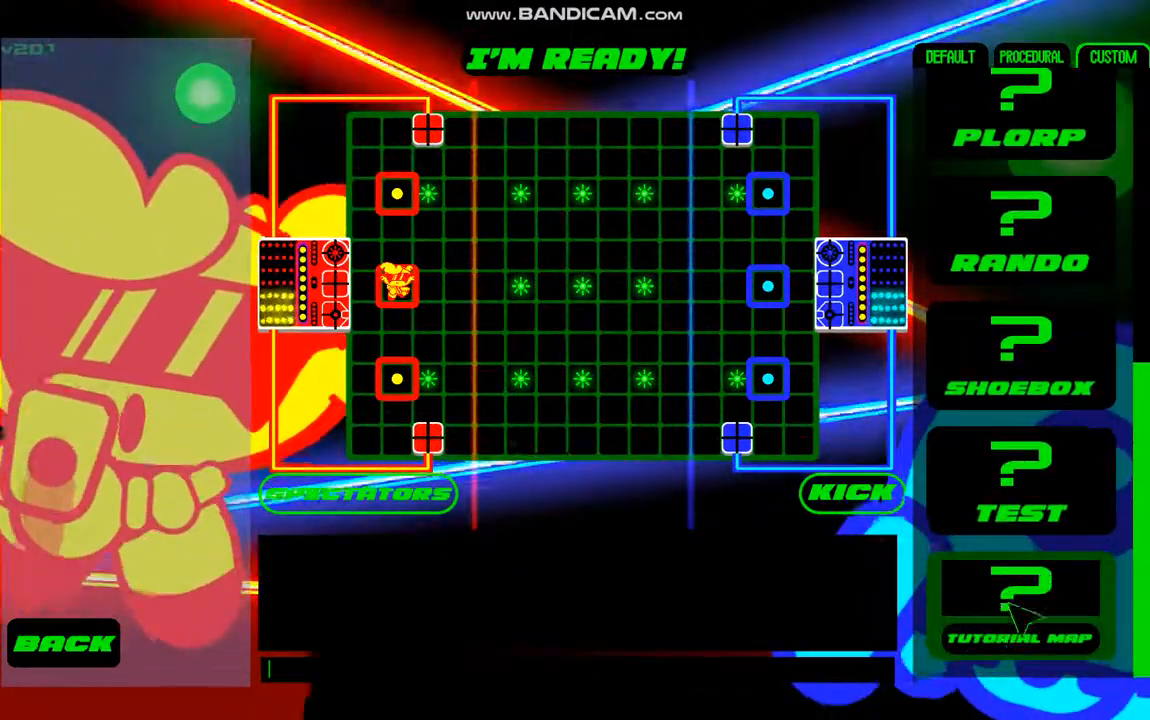
pyautogui.click(1018, 600)
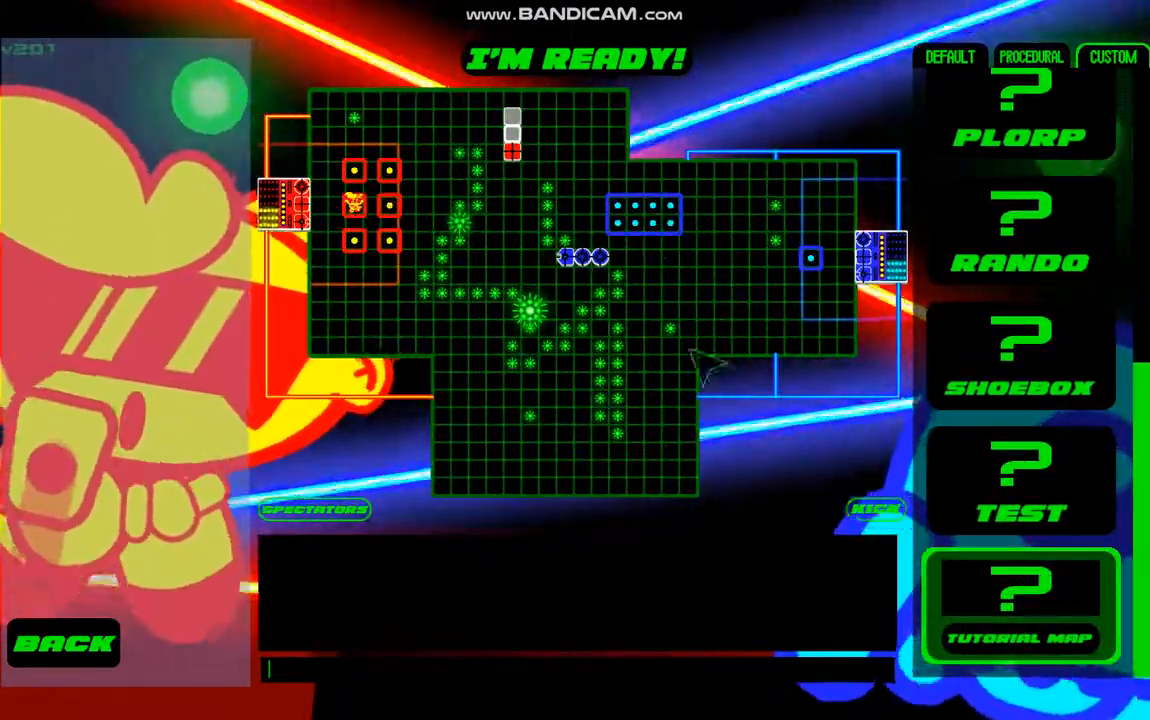
pyautogui.moveTo(504, 356)
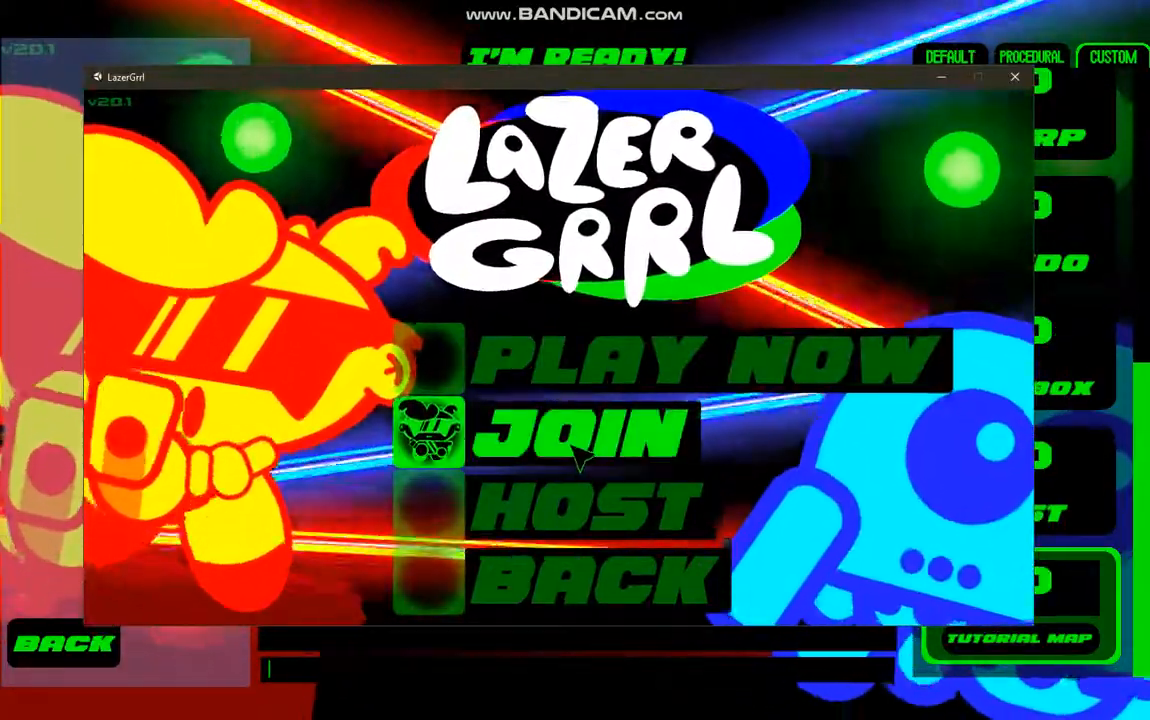
# Step: Join the hosted game from the second window by selecting the listed host
pyautogui.click(580, 432)
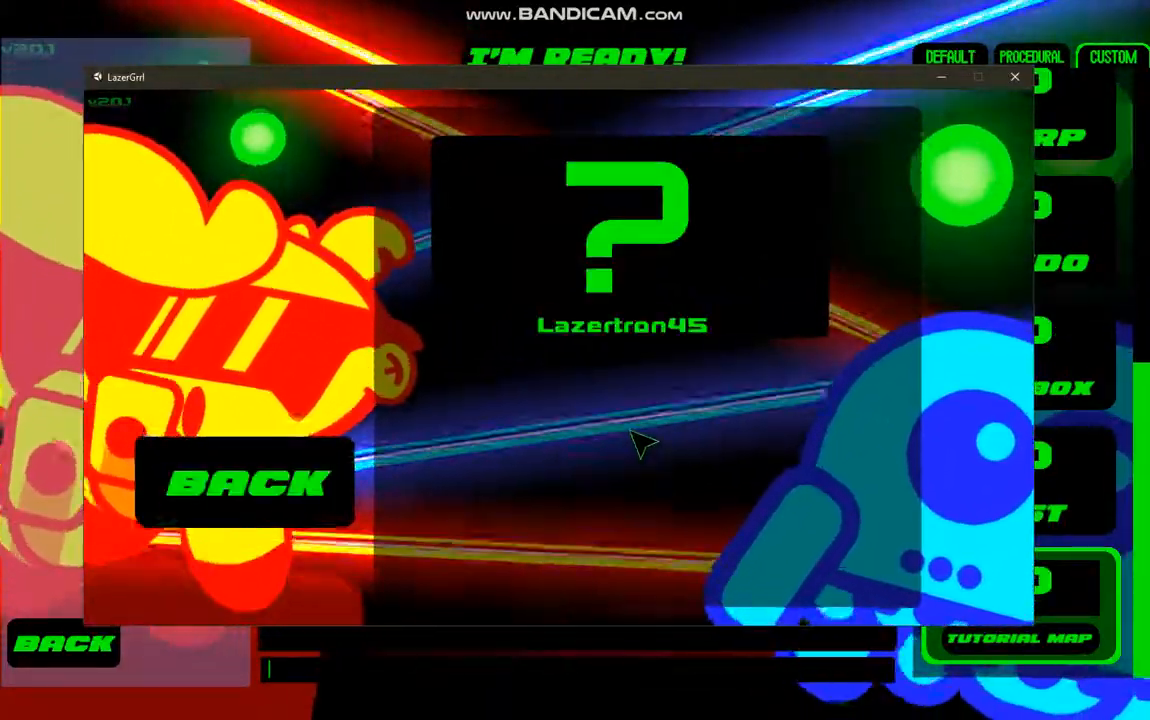
pyautogui.click(622, 244)
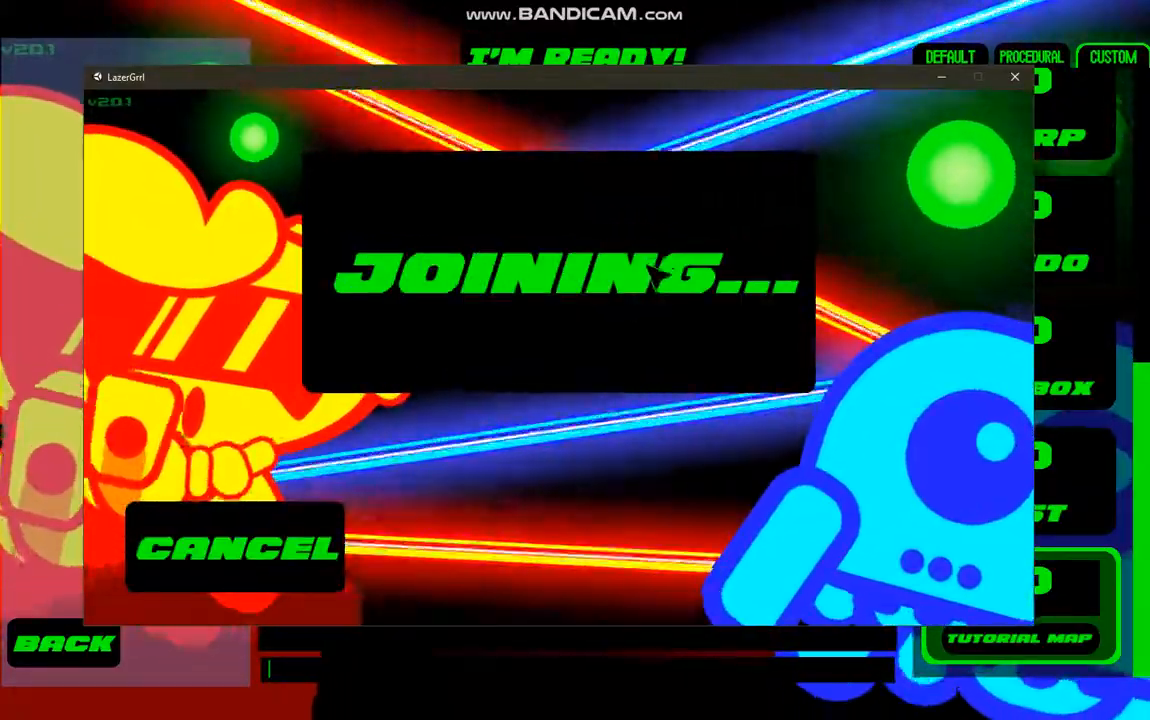